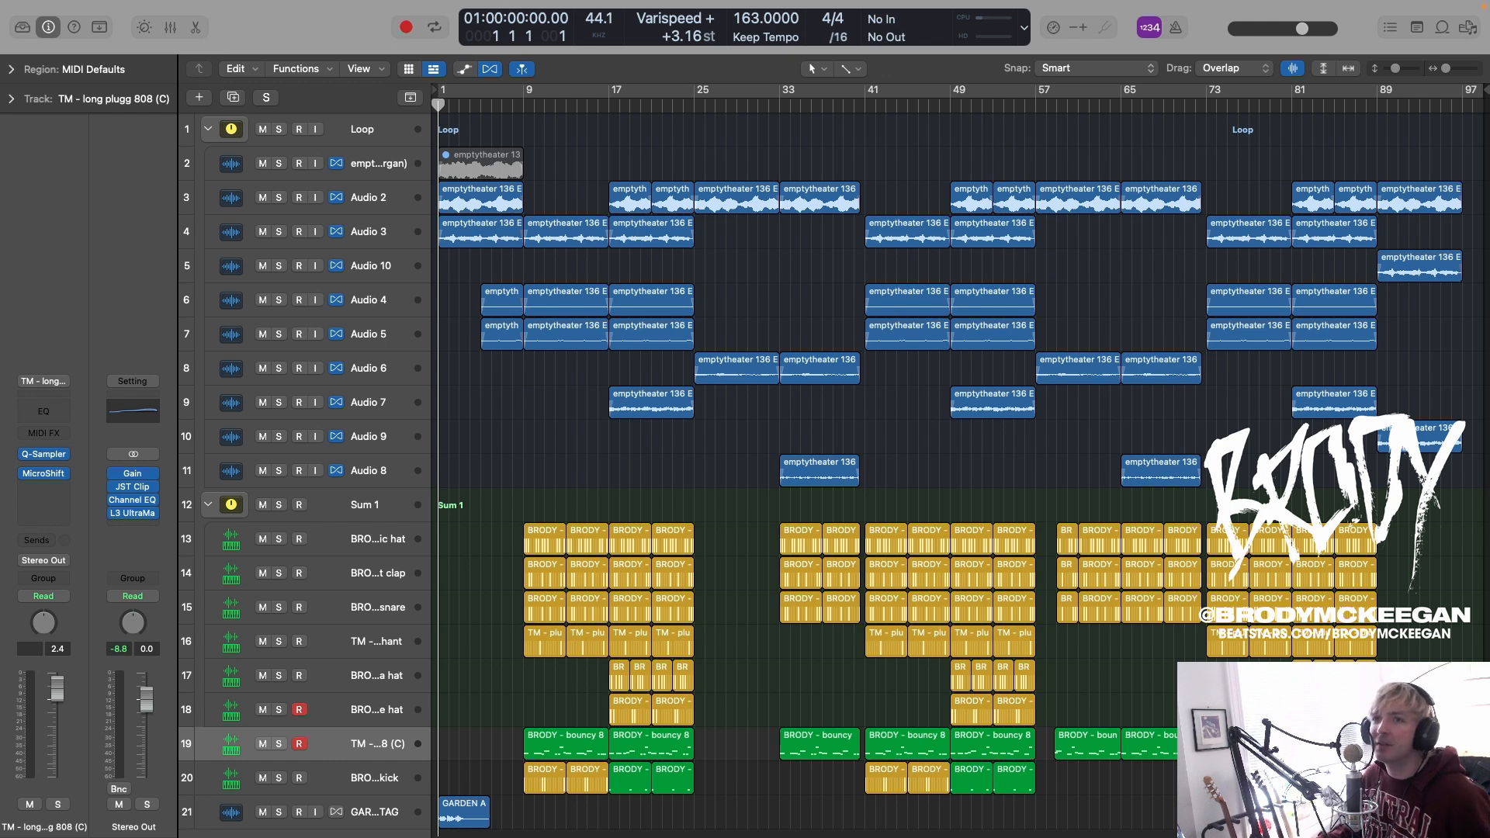
mouse_move(607, 314)
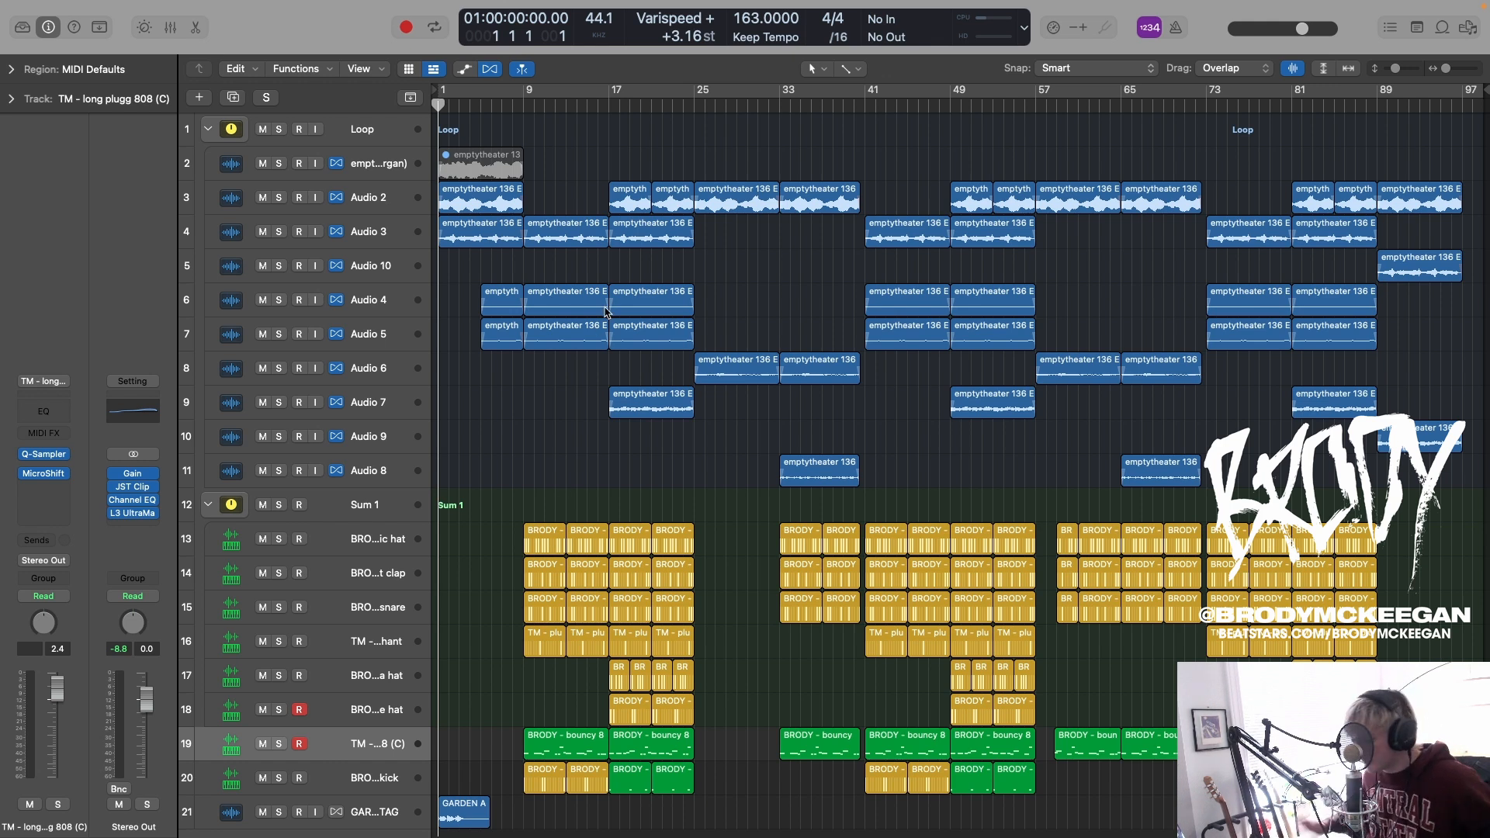
mouse_move(511, 261)
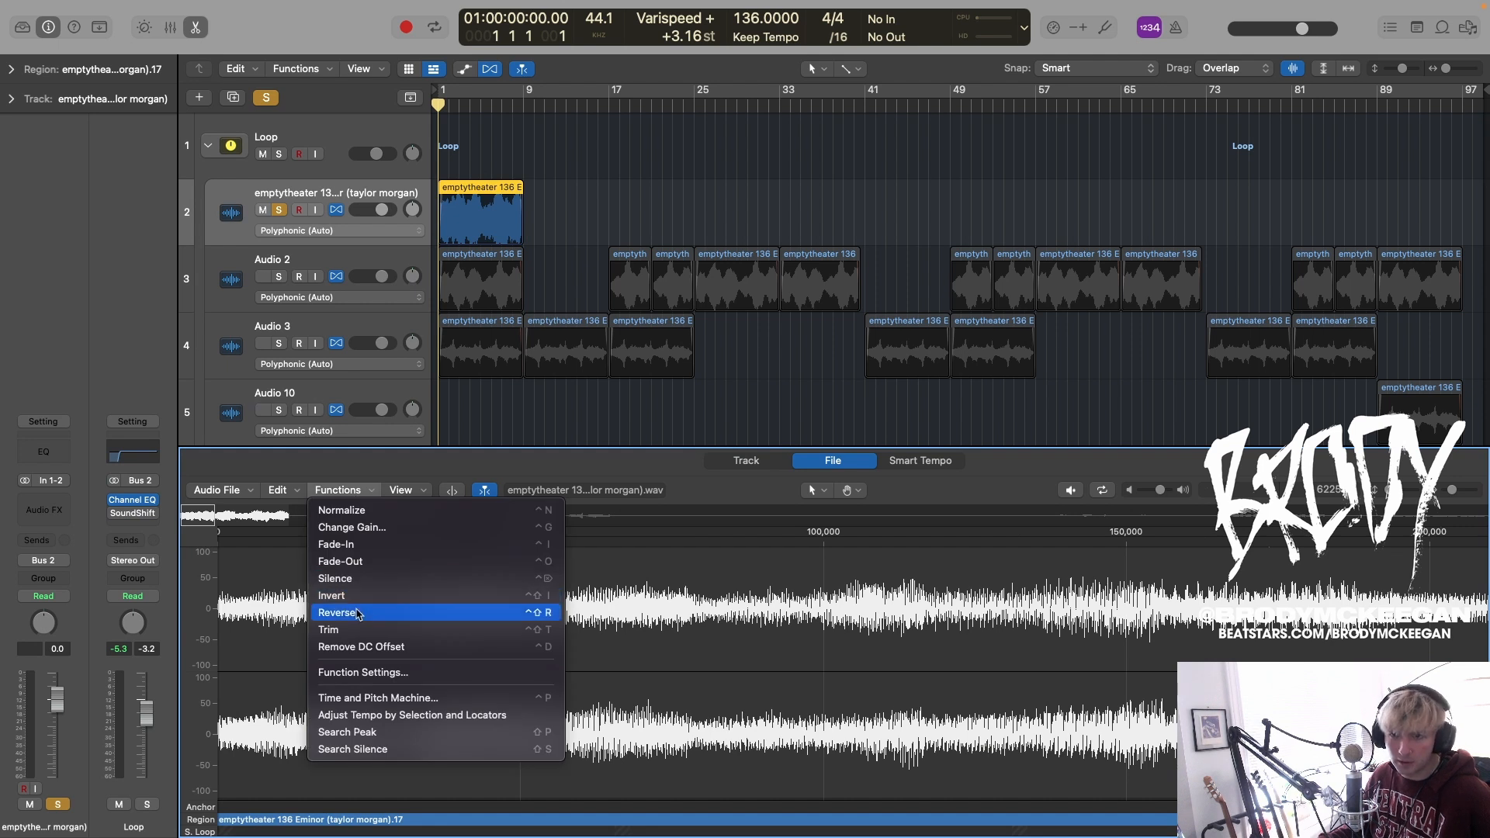
Step: Reverse the intro melody sample to hear it as a swell, then reverse it back to normal
click(339, 612)
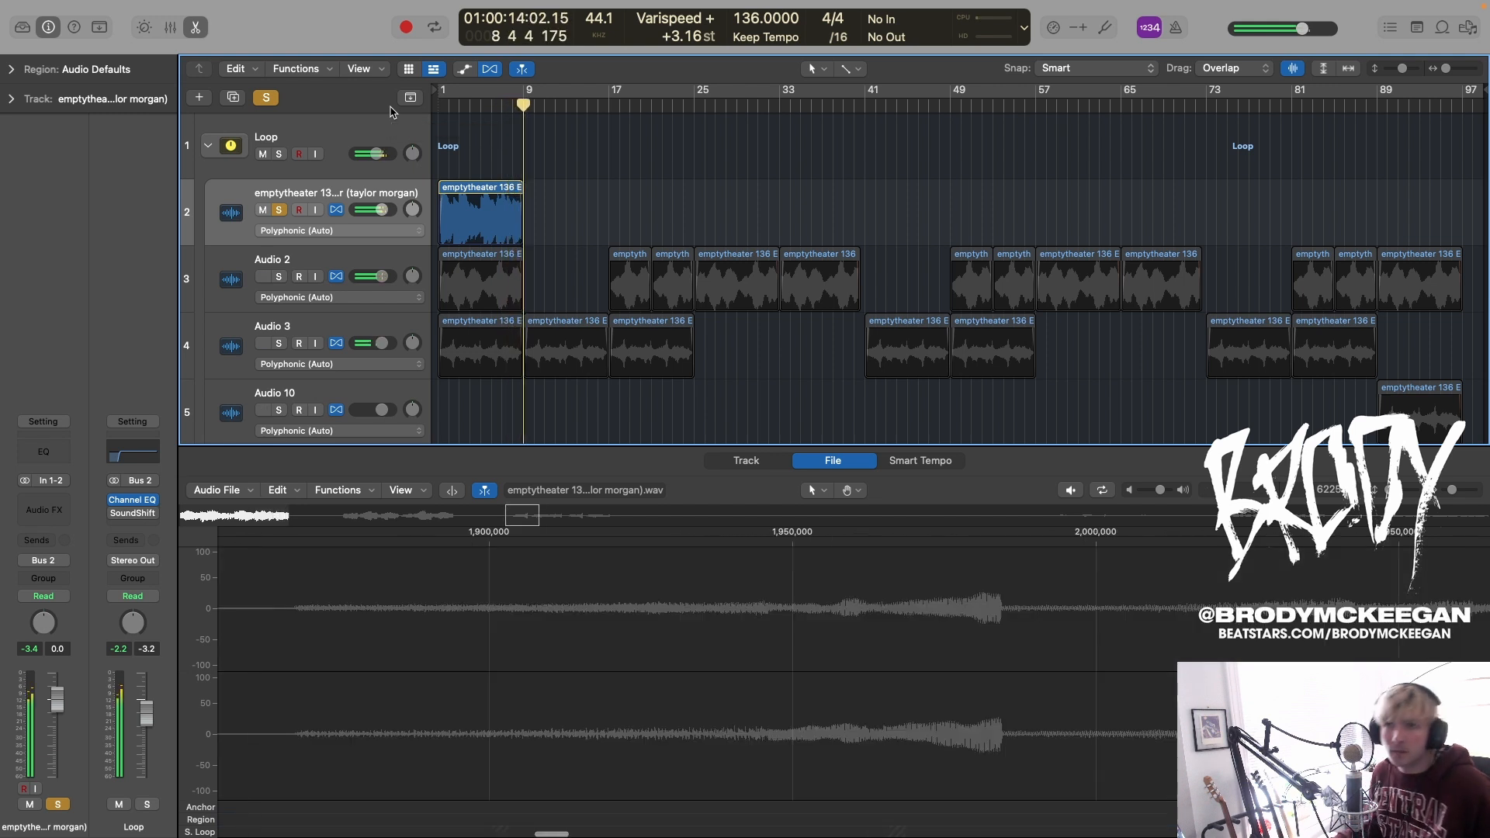
right_click(480, 214)
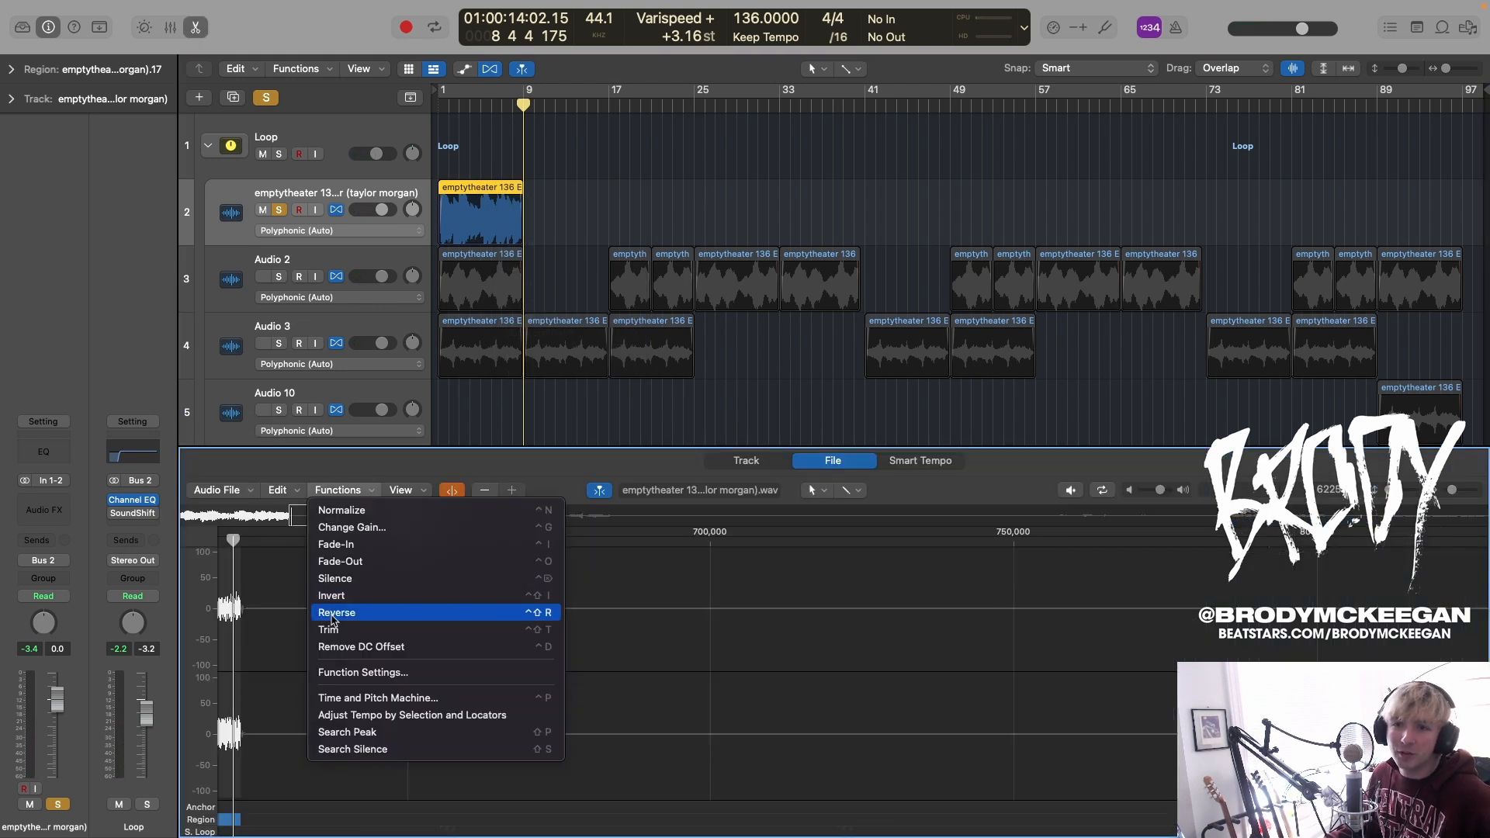
click(337, 612)
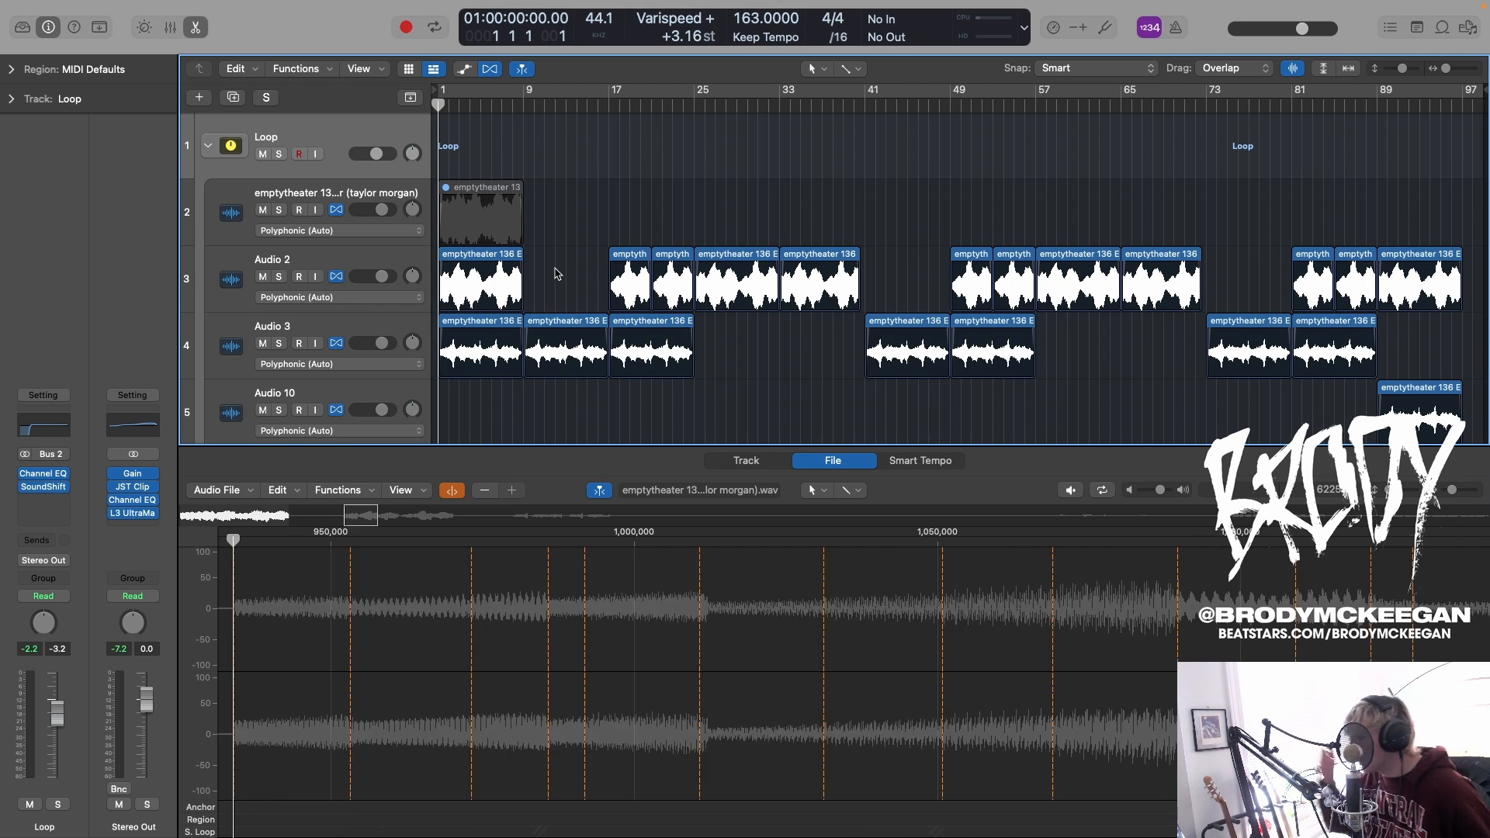
mouse_move(315, 264)
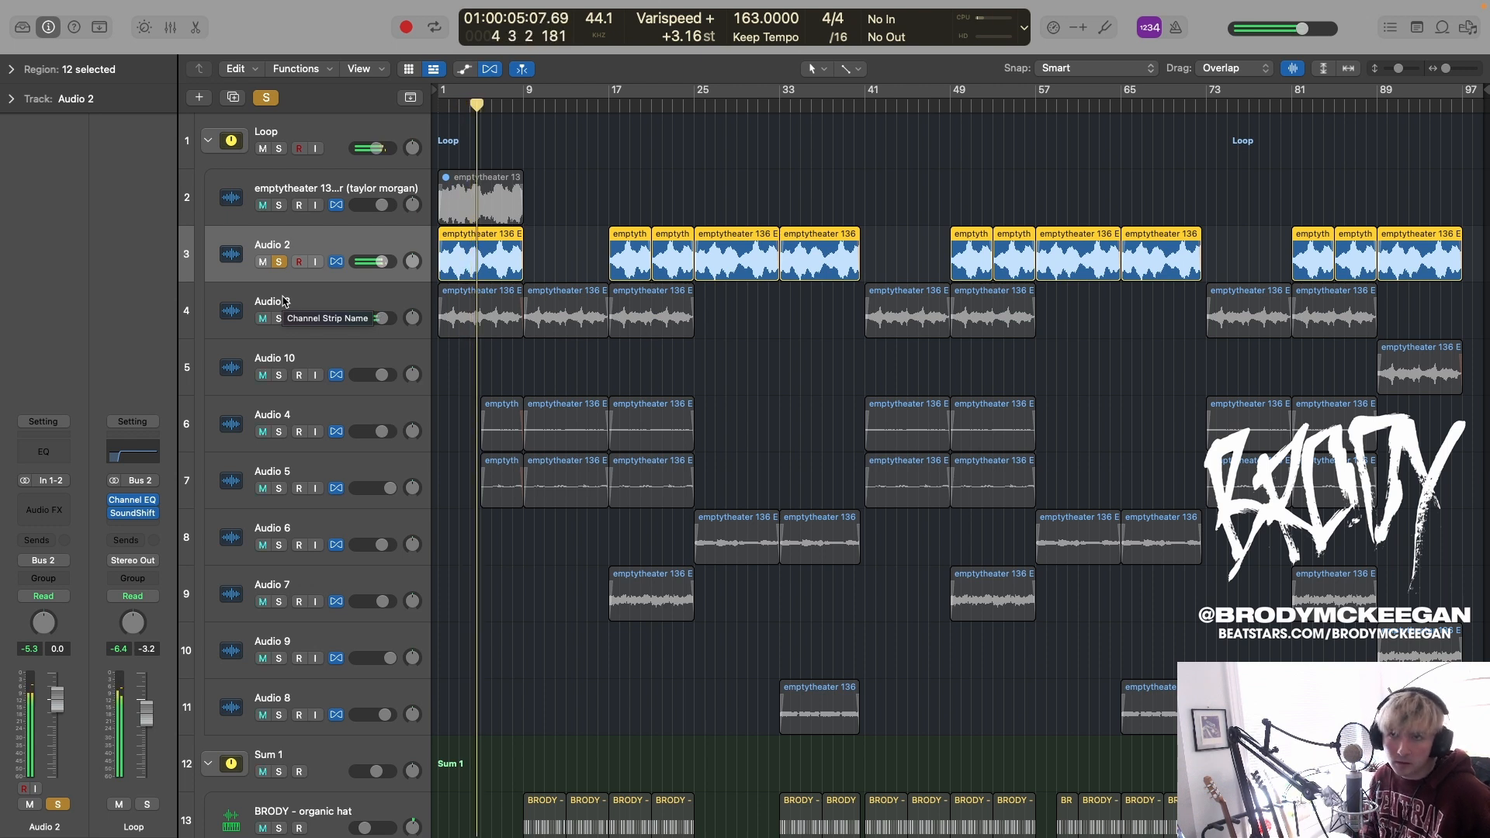
Step: Solo the Audio 2 and Audio 3 melody stems, play them from bar 1, then stop
click(565, 312)
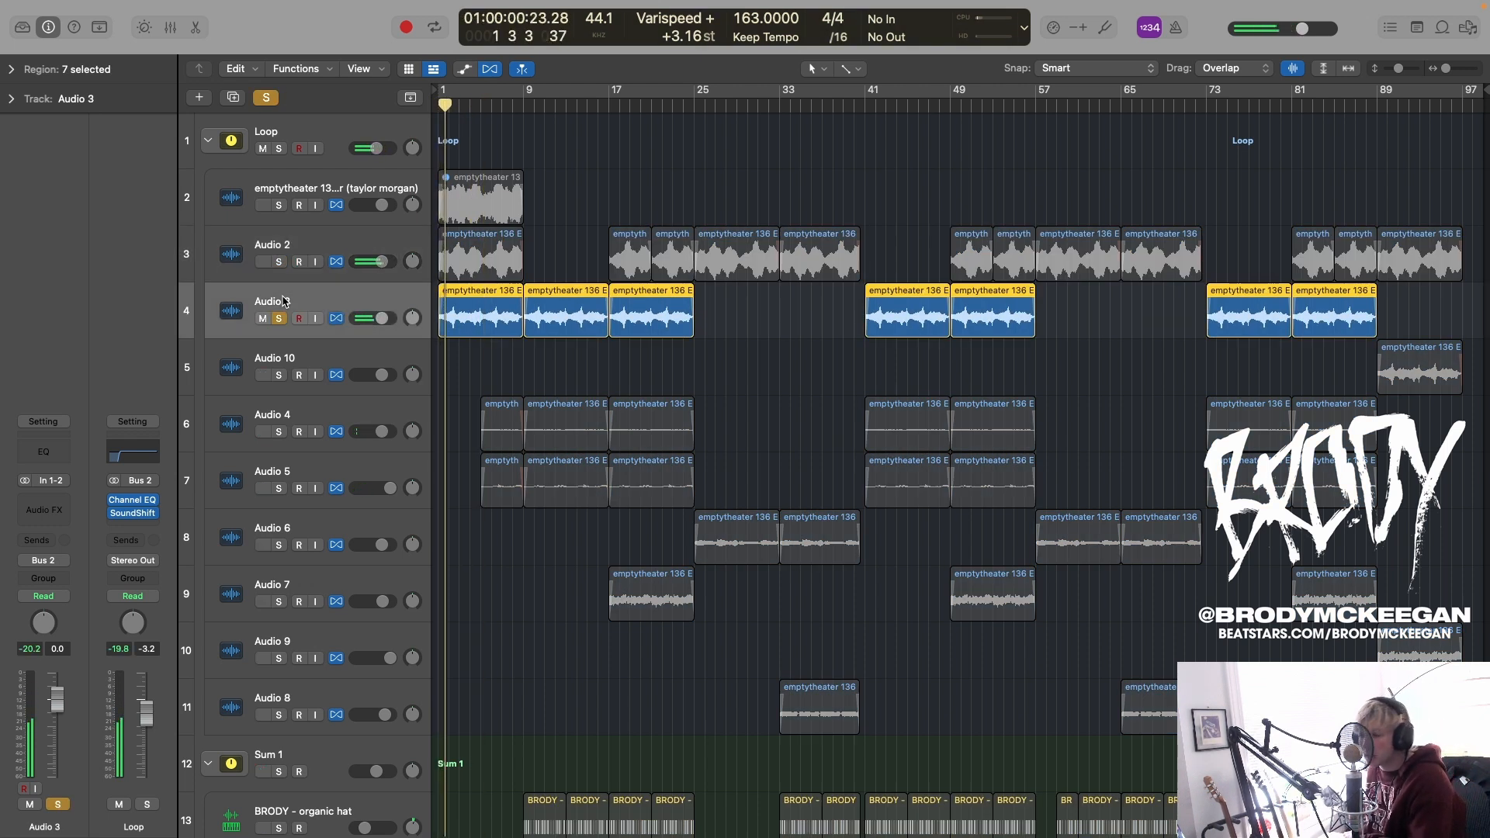
key(space)
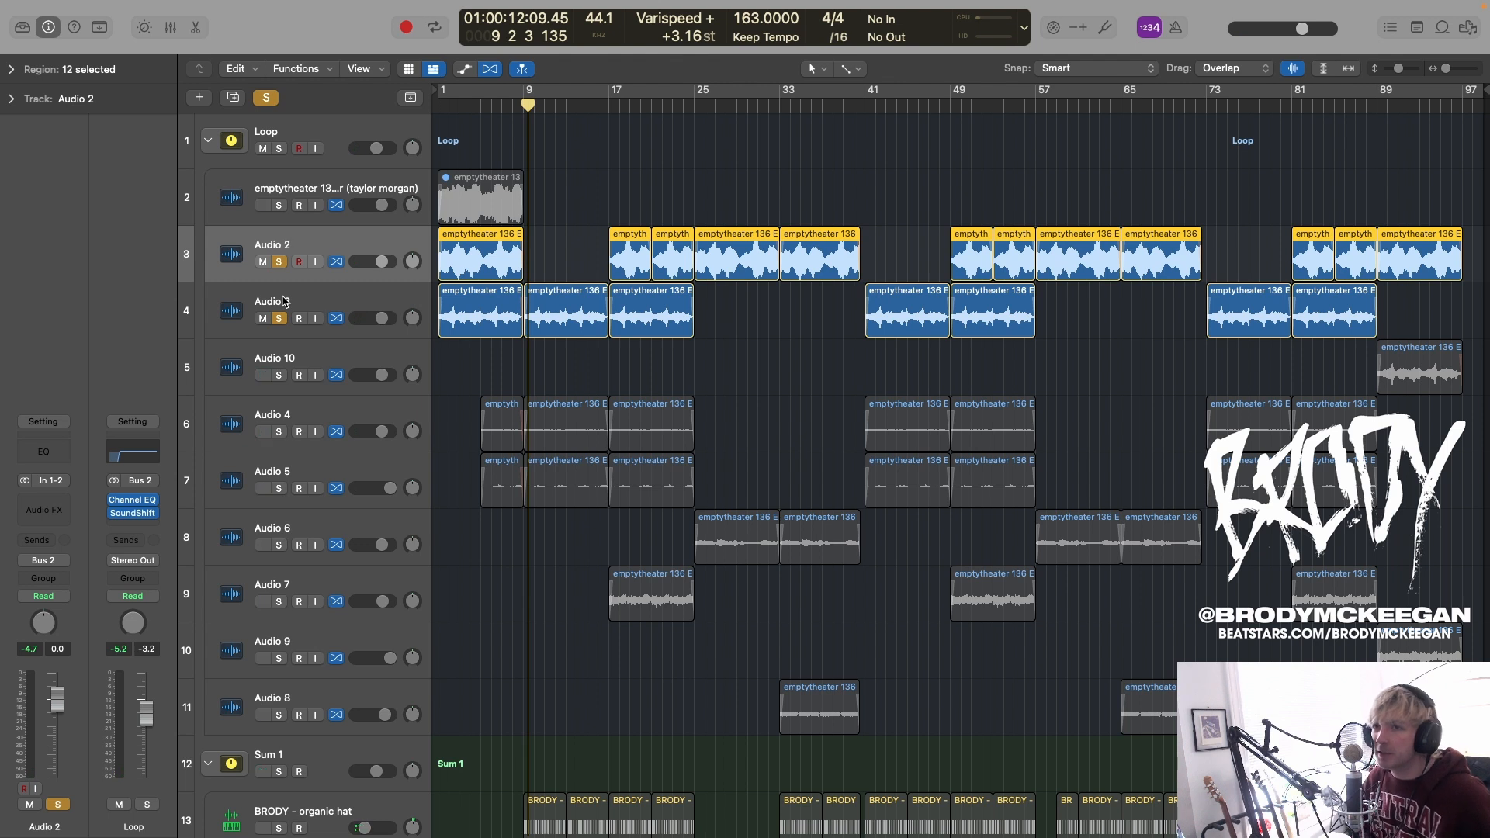
key(return)
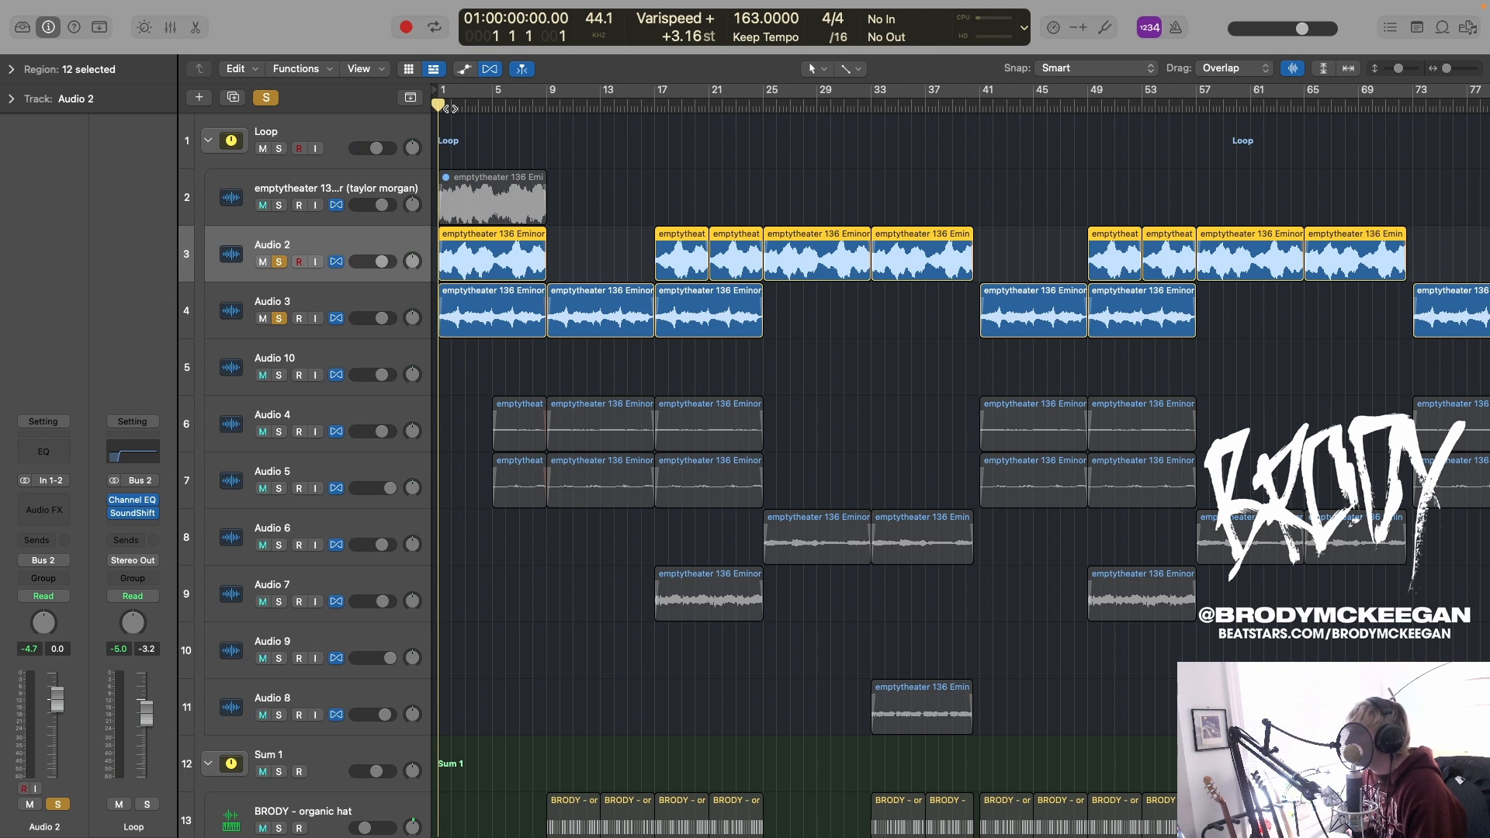
click(261, 205)
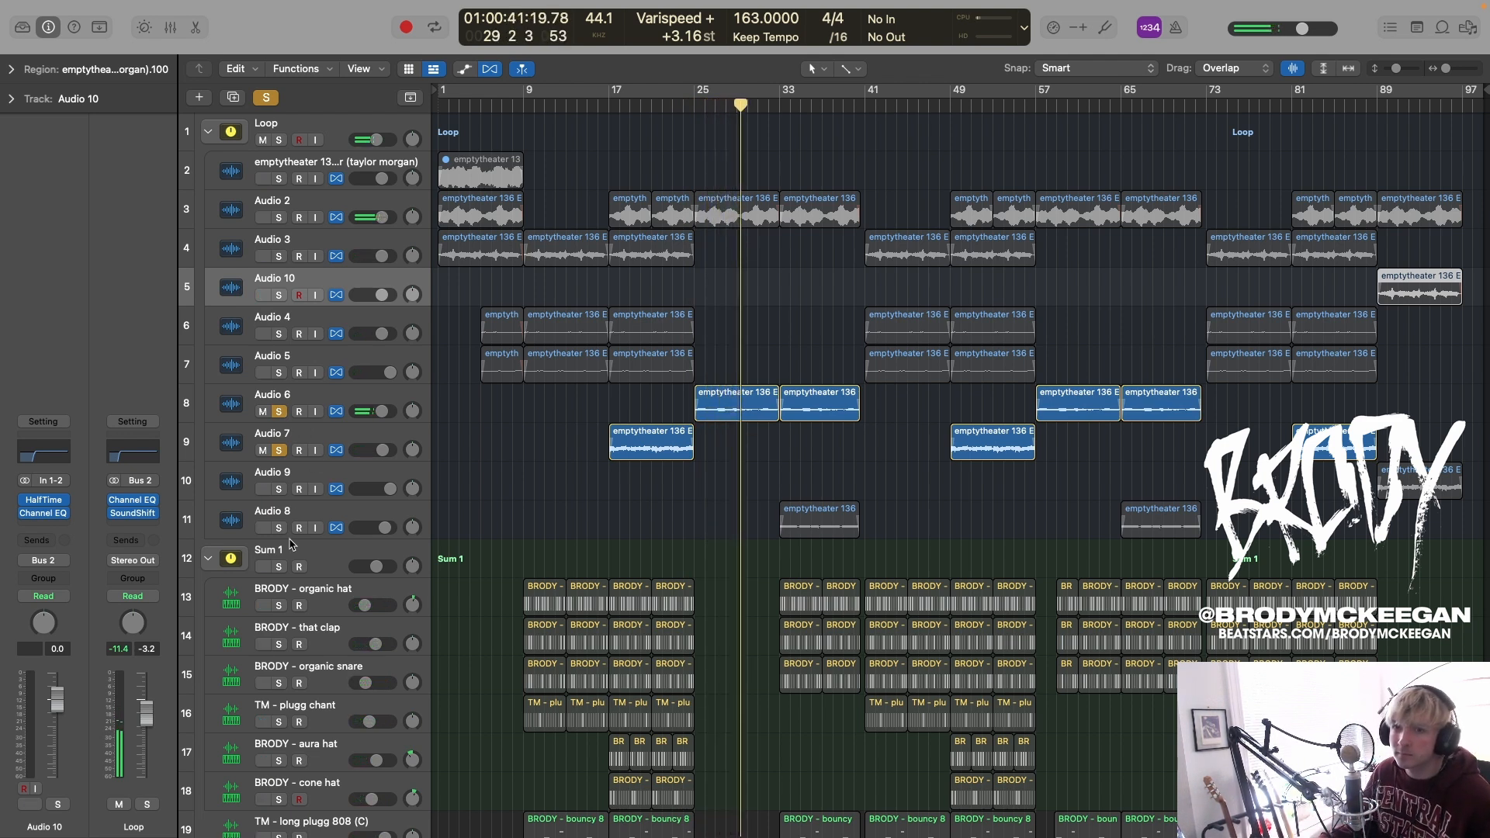
Step: Audition the Audio 6 and Audio 7 melody layers alone, then clear the solos
click(277, 527)
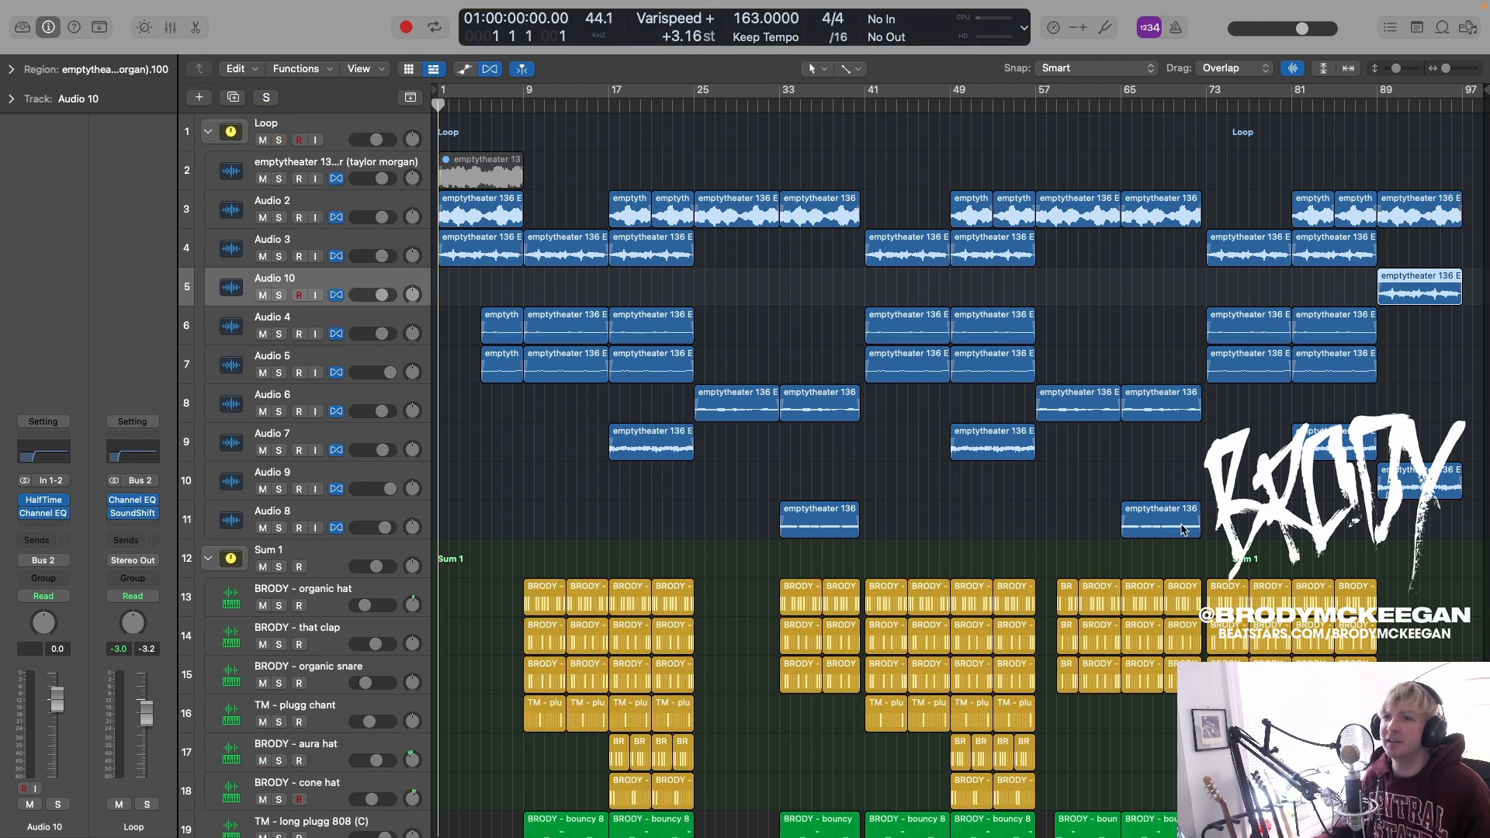
scroll(down, 3)
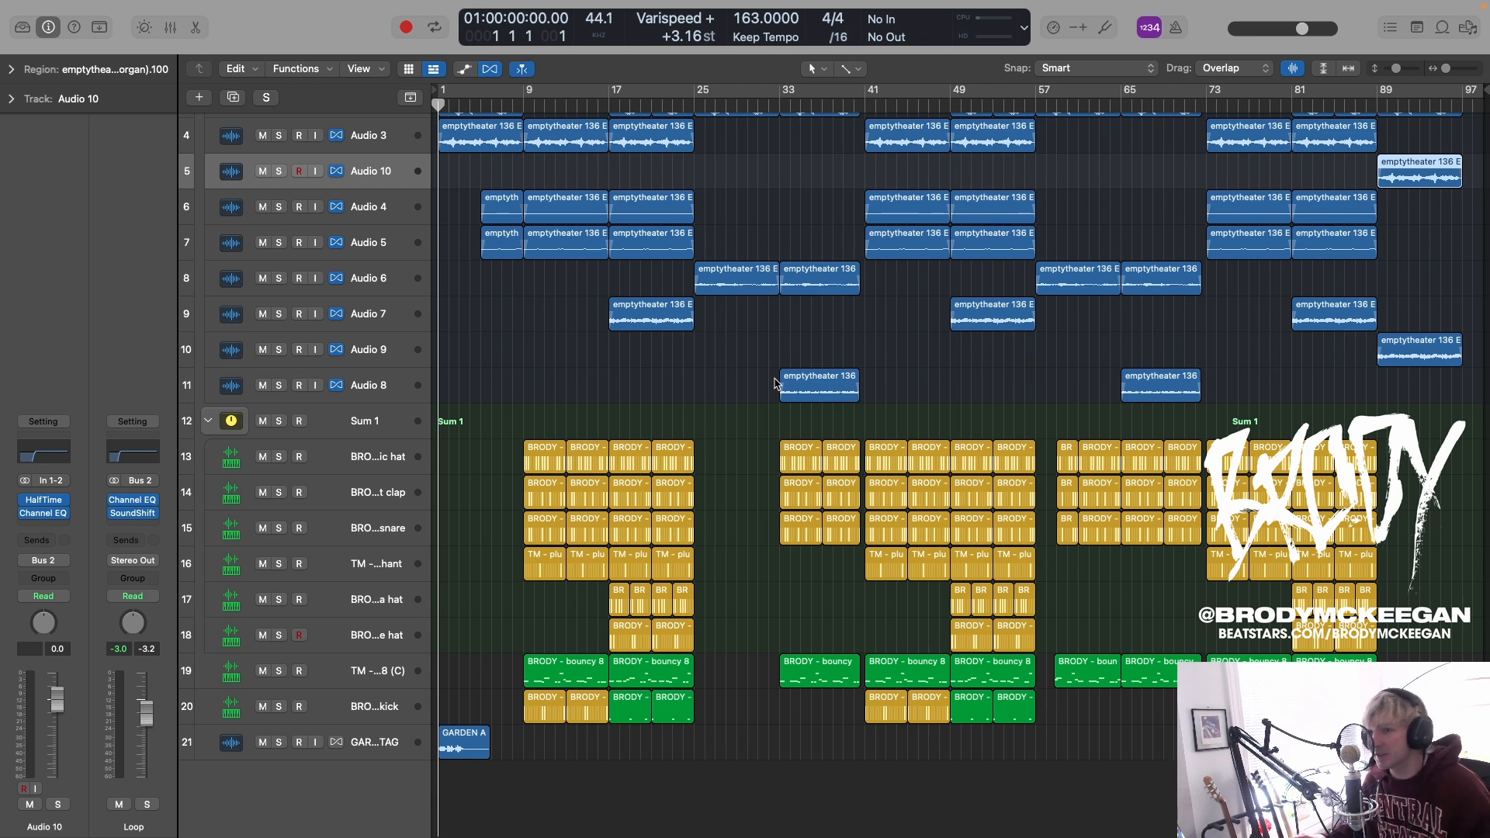
mouse_move(913, 641)
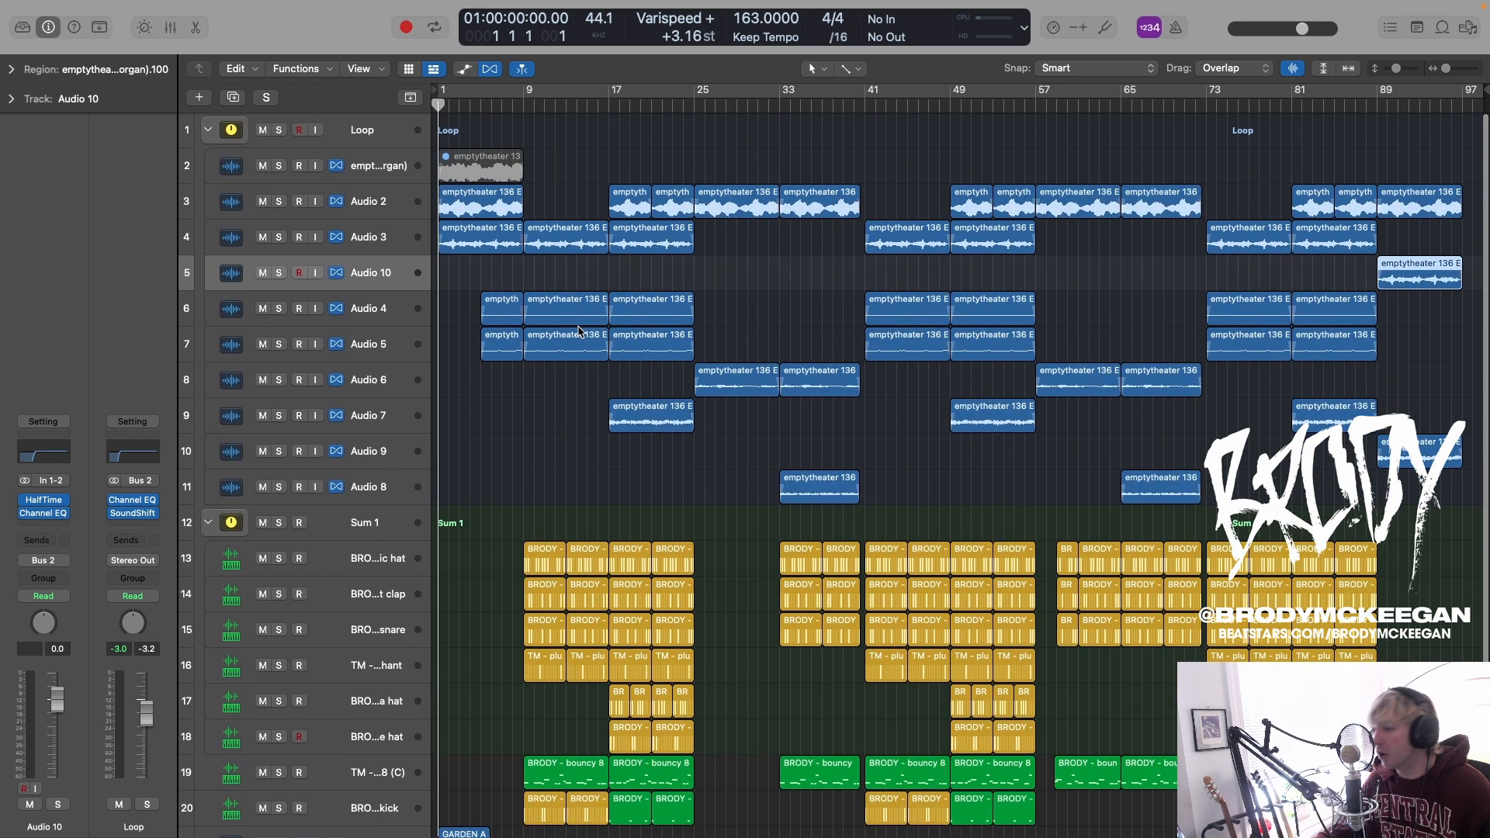
scroll(down, 3)
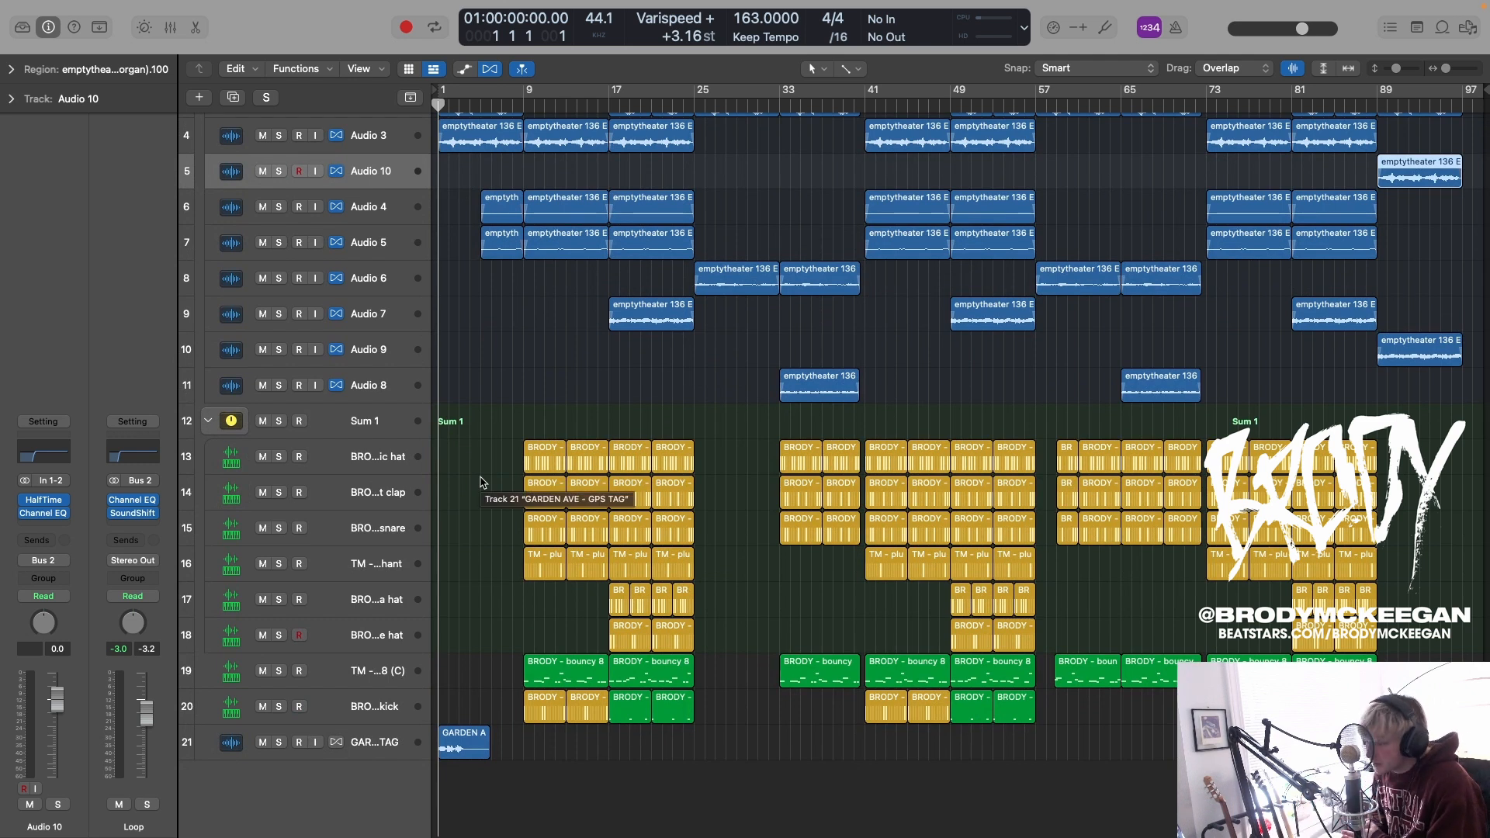
click(279, 420)
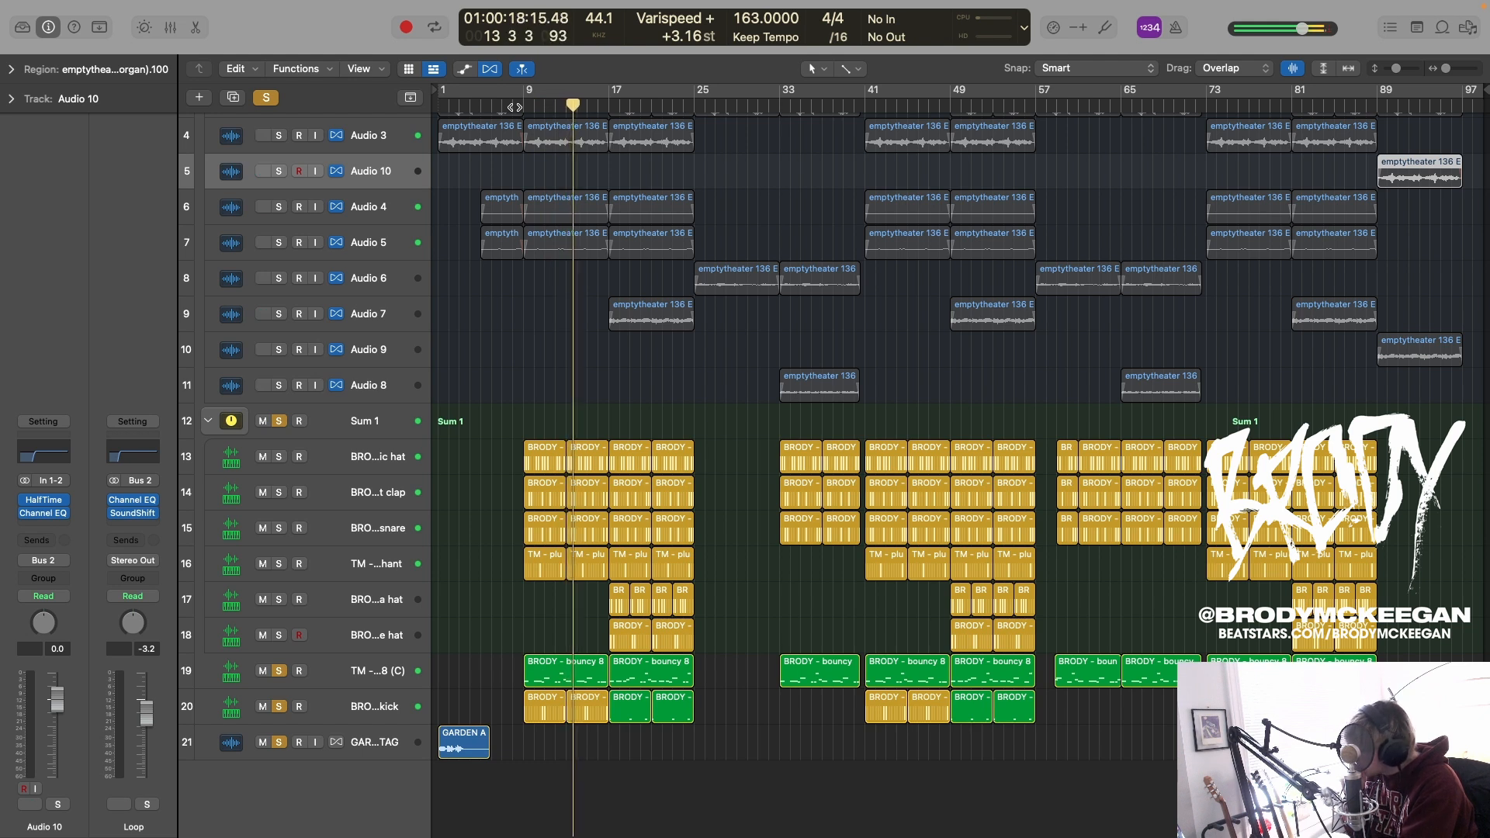
key(space)
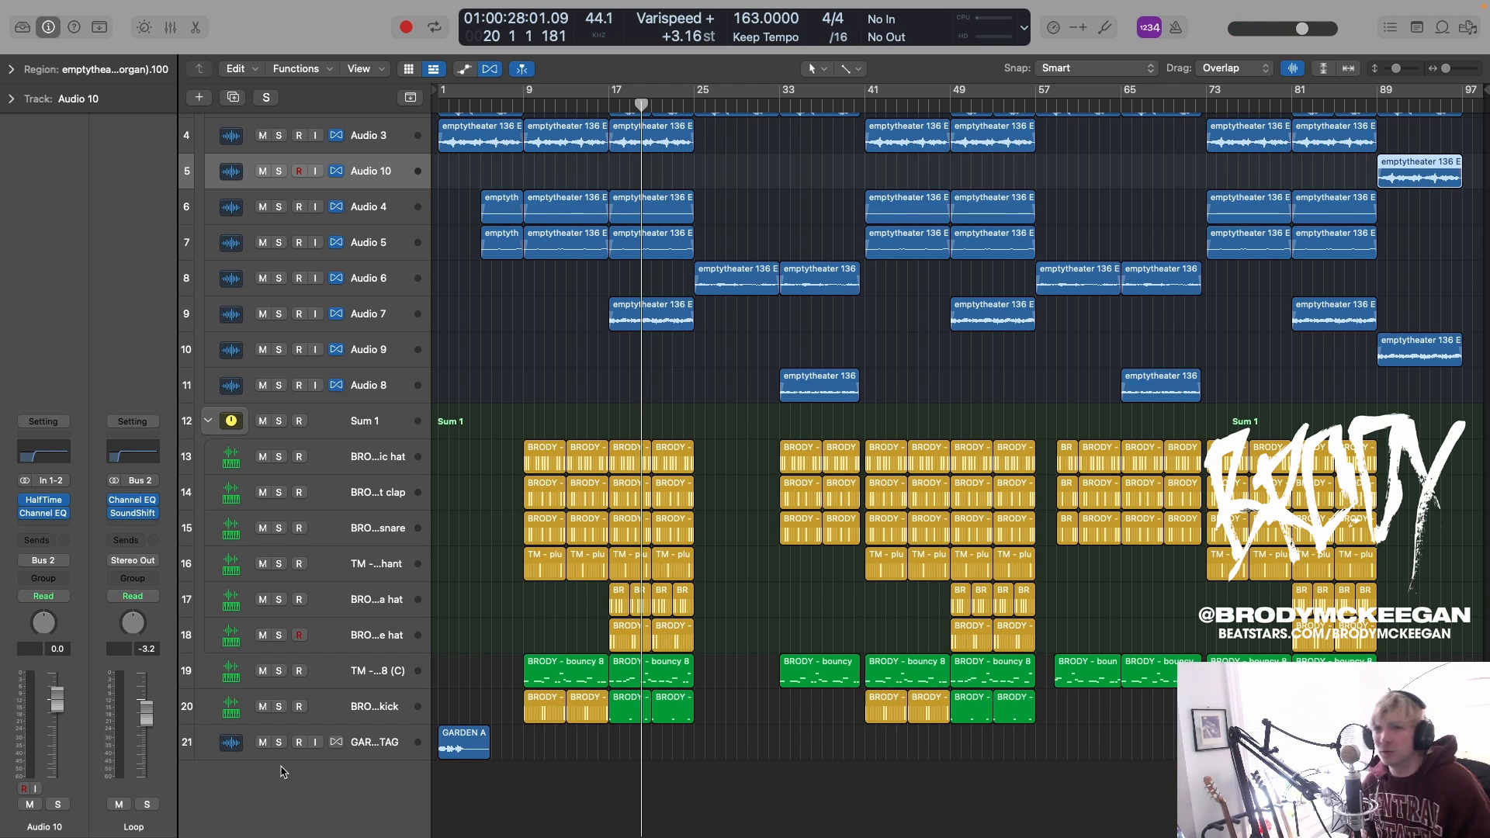
Step: Select the BRODY clap drum track so its step pattern shows in the Step Sequencer
click(278, 456)
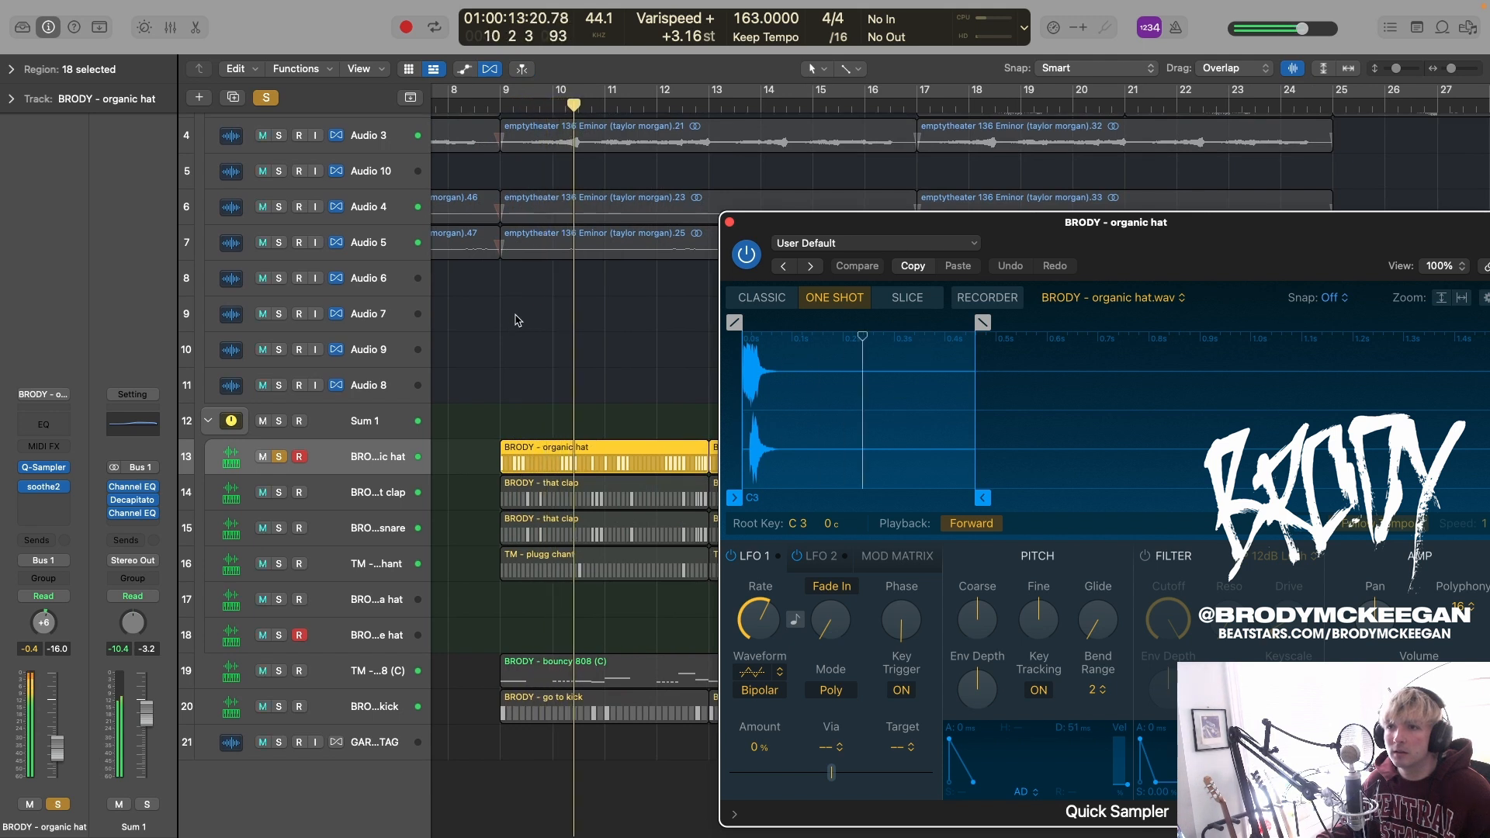
click(730, 222)
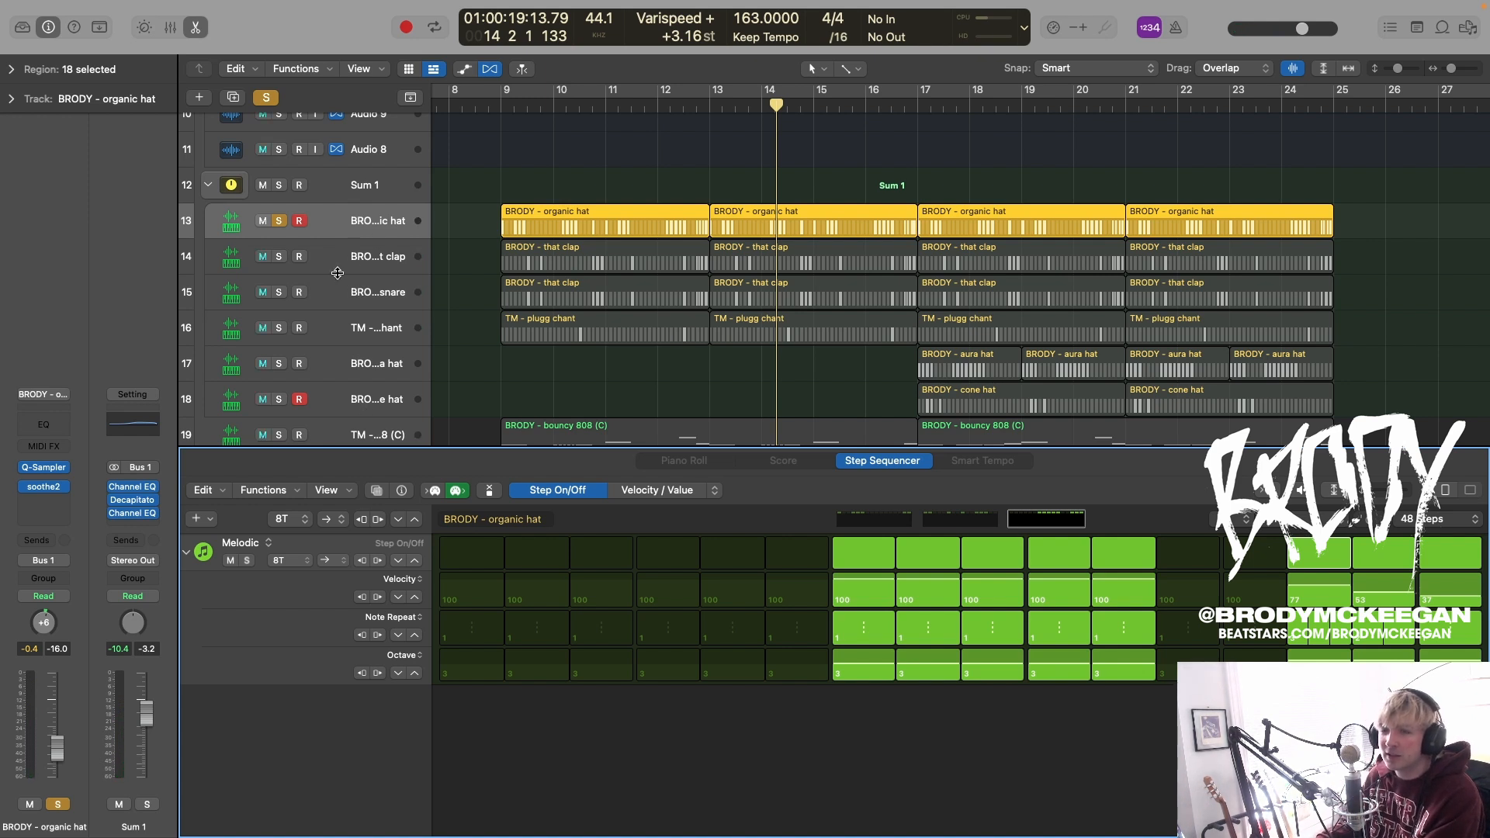
mouse_move(376, 256)
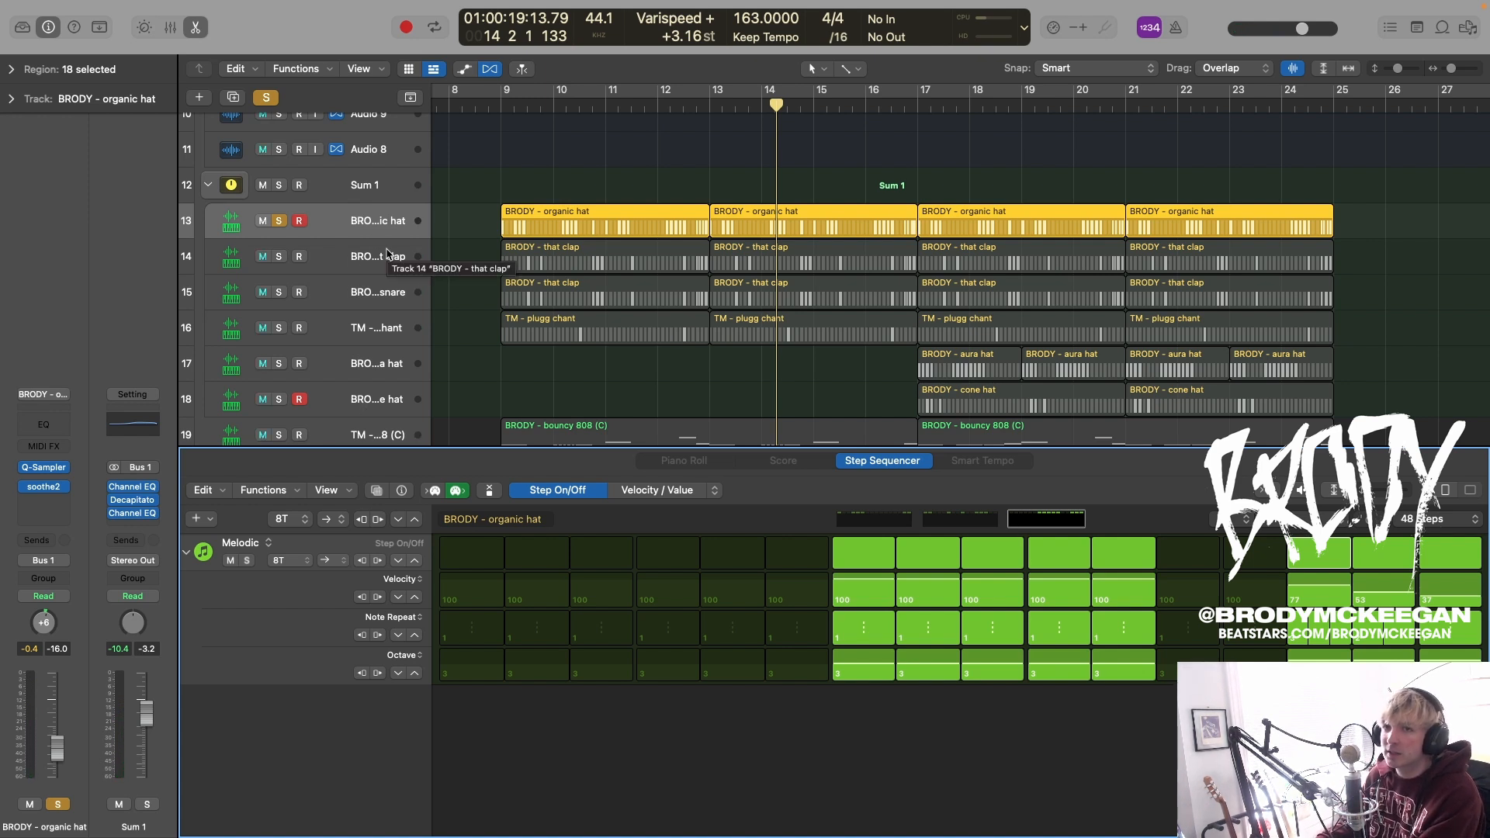
click(376, 257)
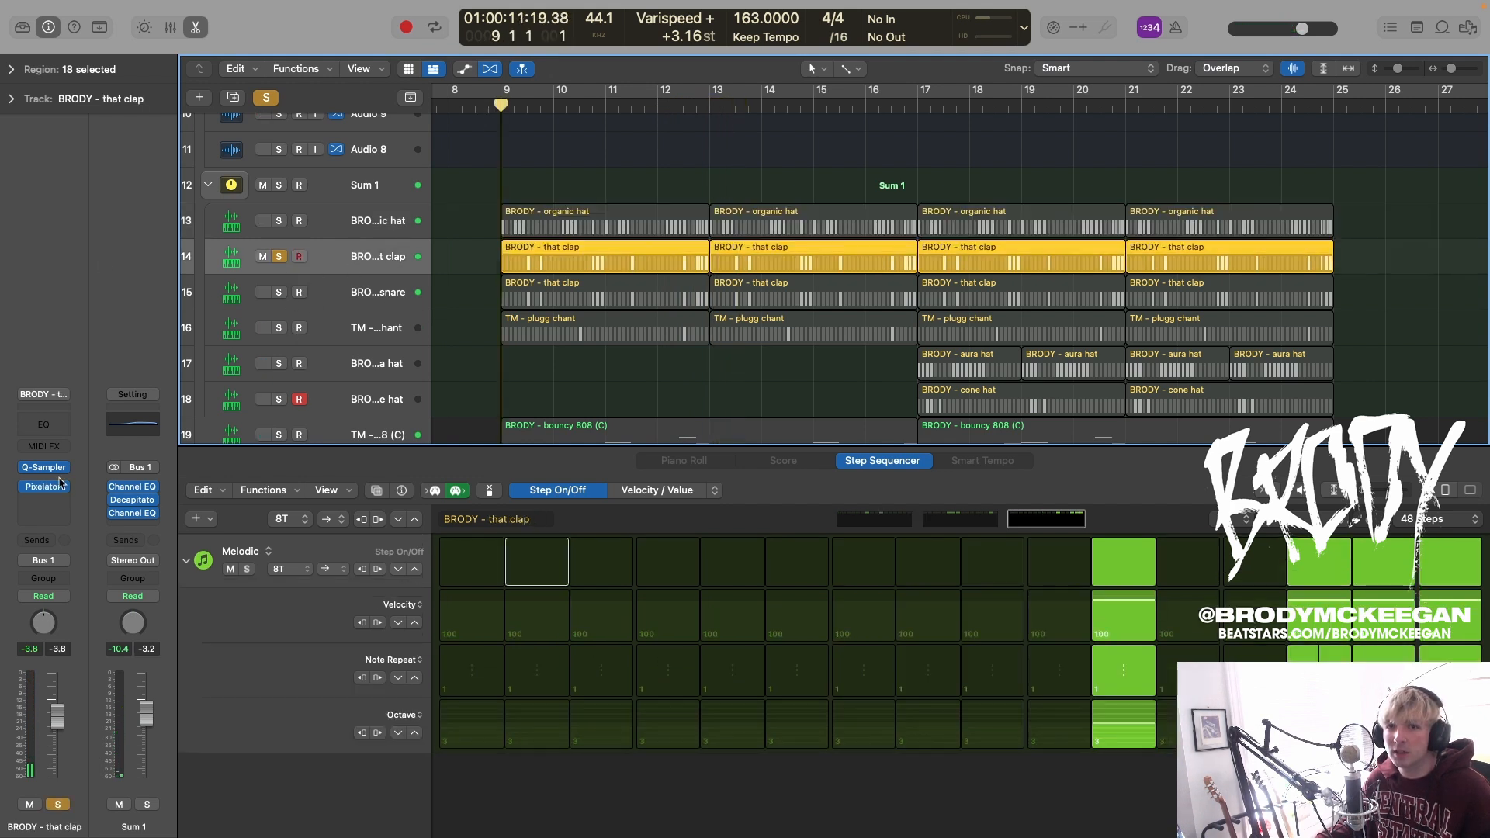
Step: Bring up the Quick Samplers for the clap and organic snare, then select the hat track
double_click(44, 467)
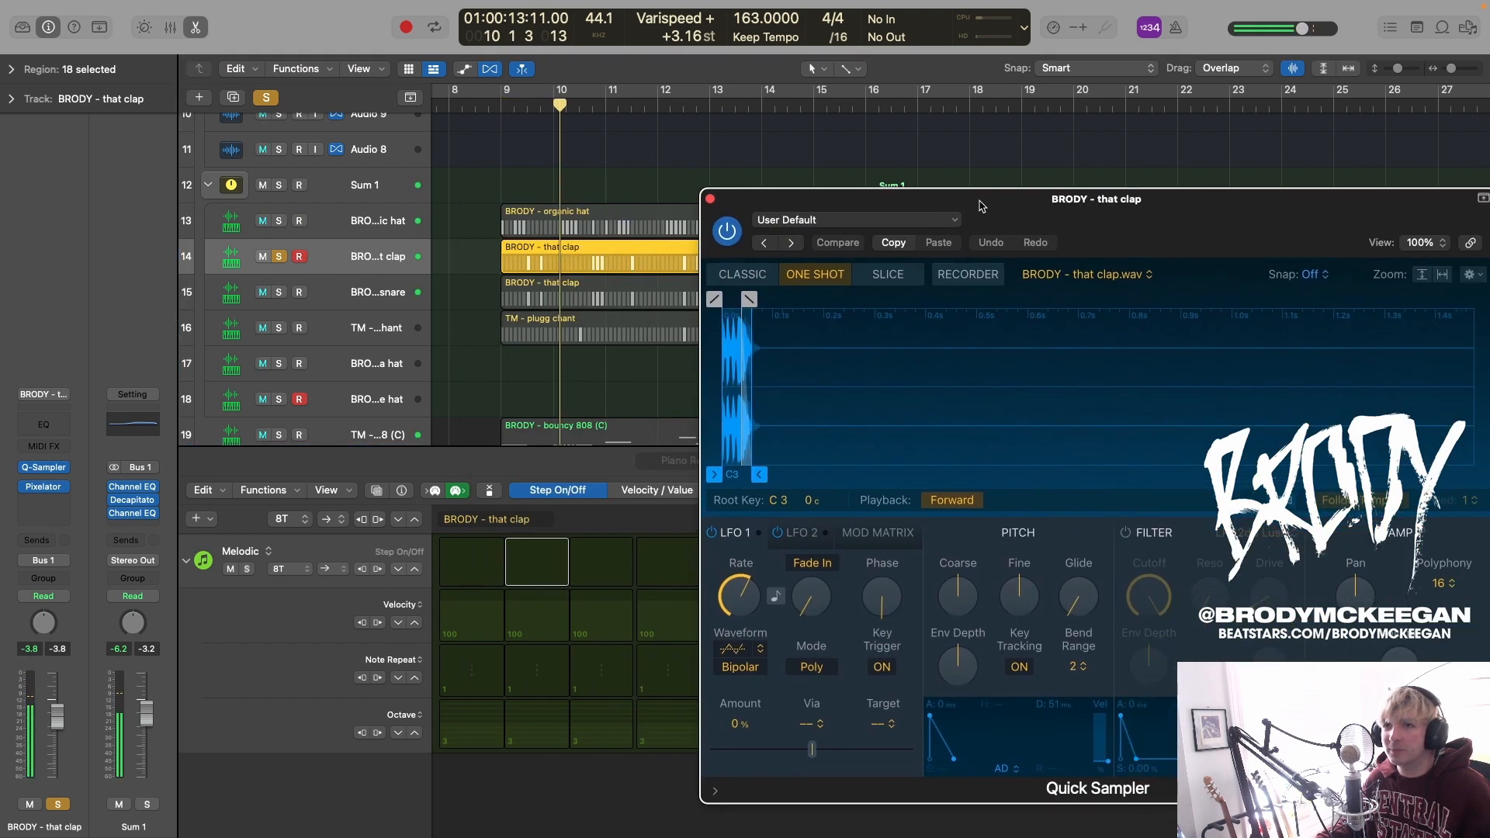
click(43, 486)
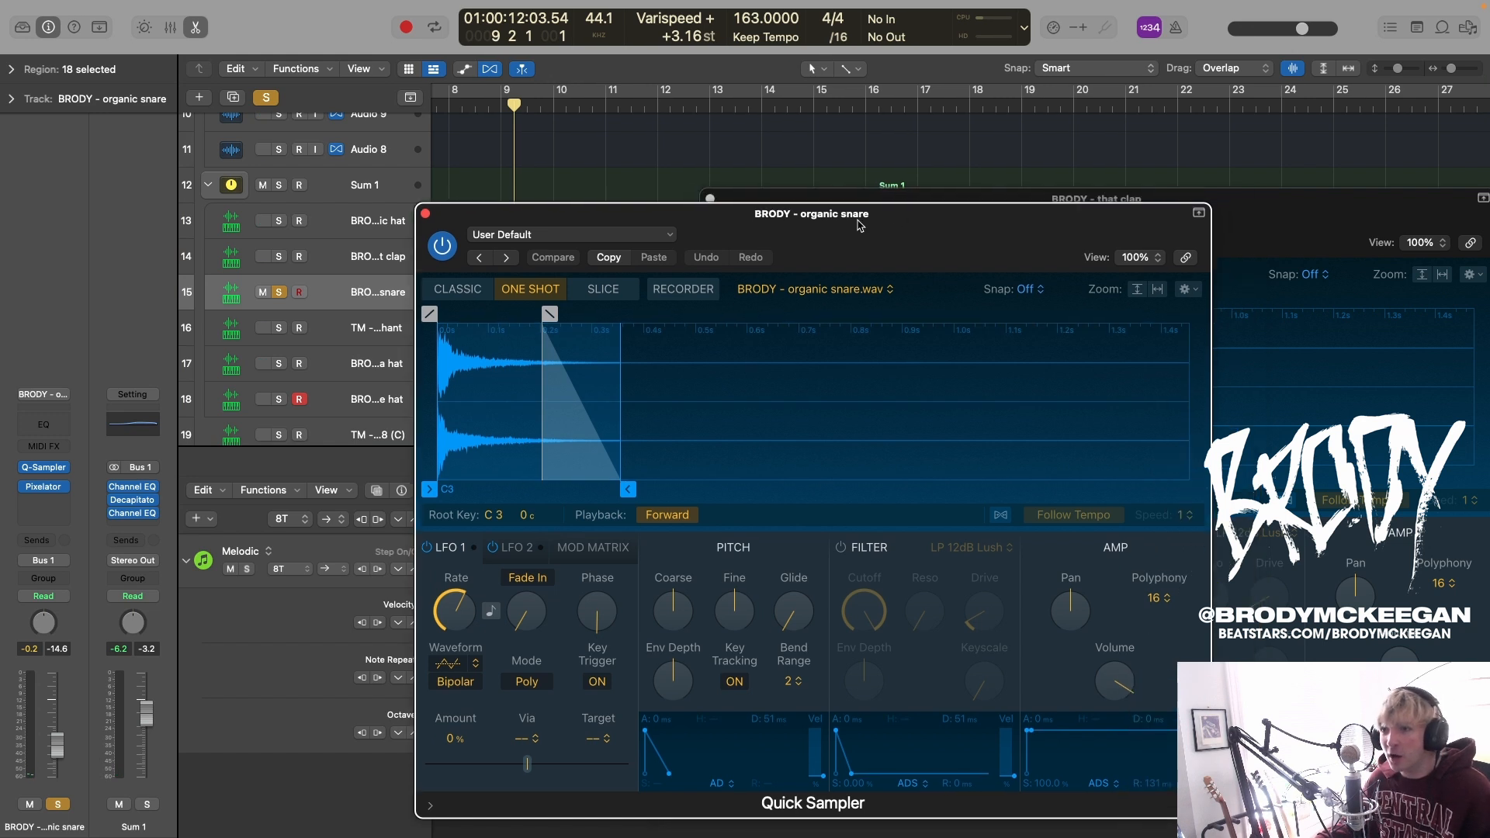
click(42, 486)
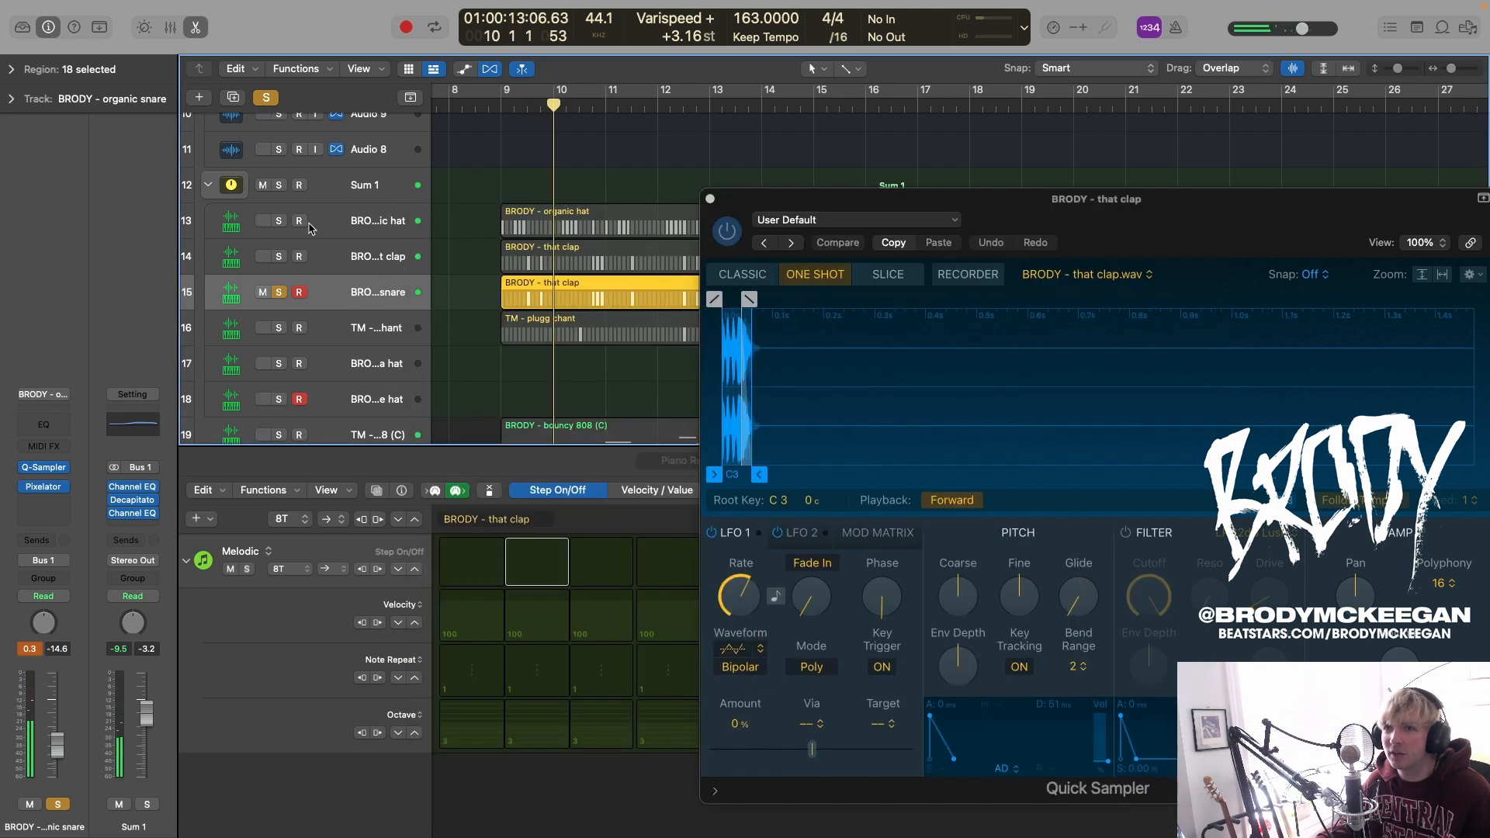
click(502, 104)
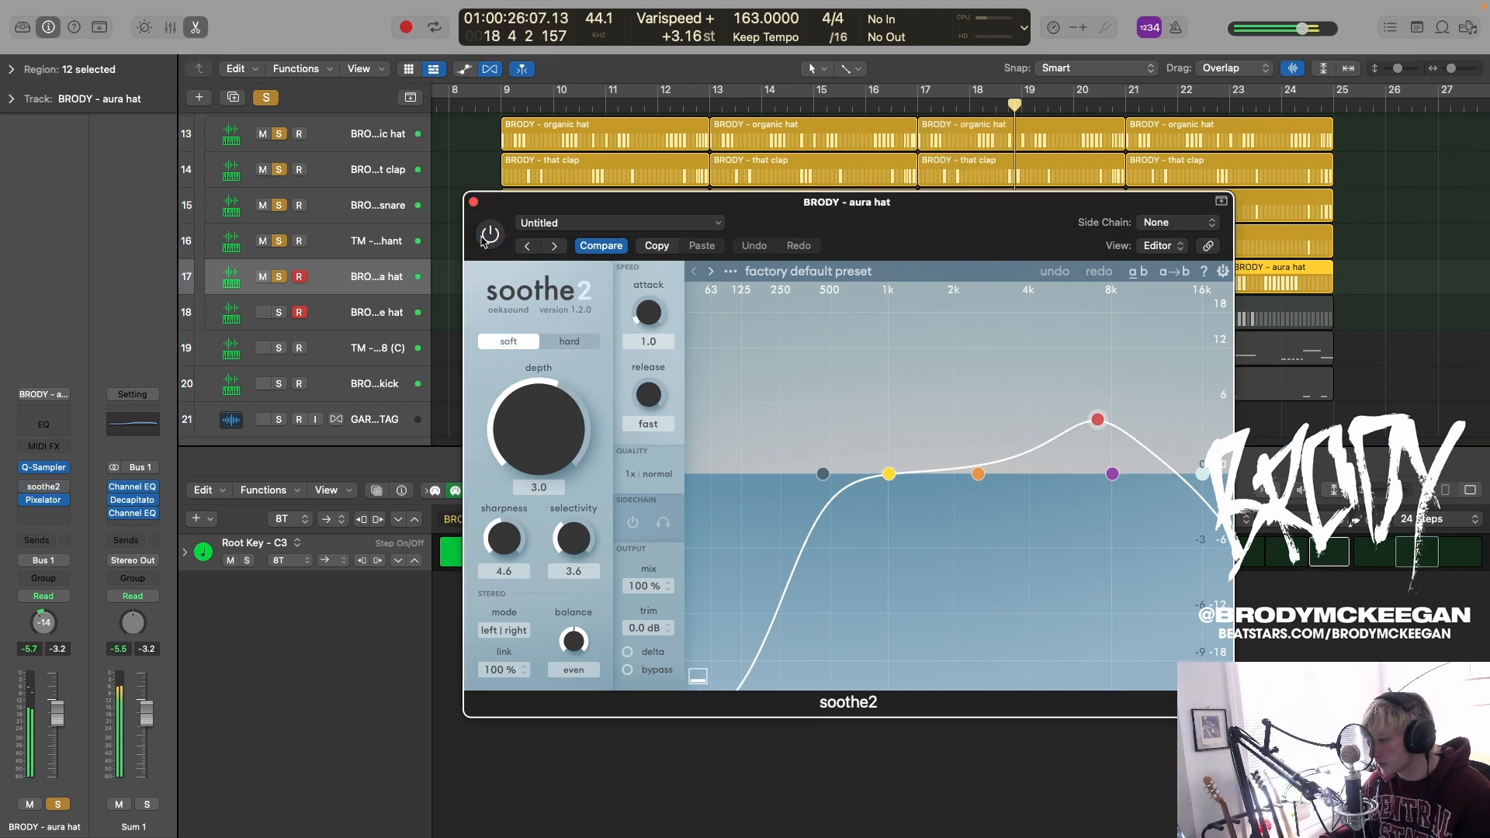
Step: Show the soothe2 insert on the aura hat, then the cone hat's Quick Sampler
click(491, 236)
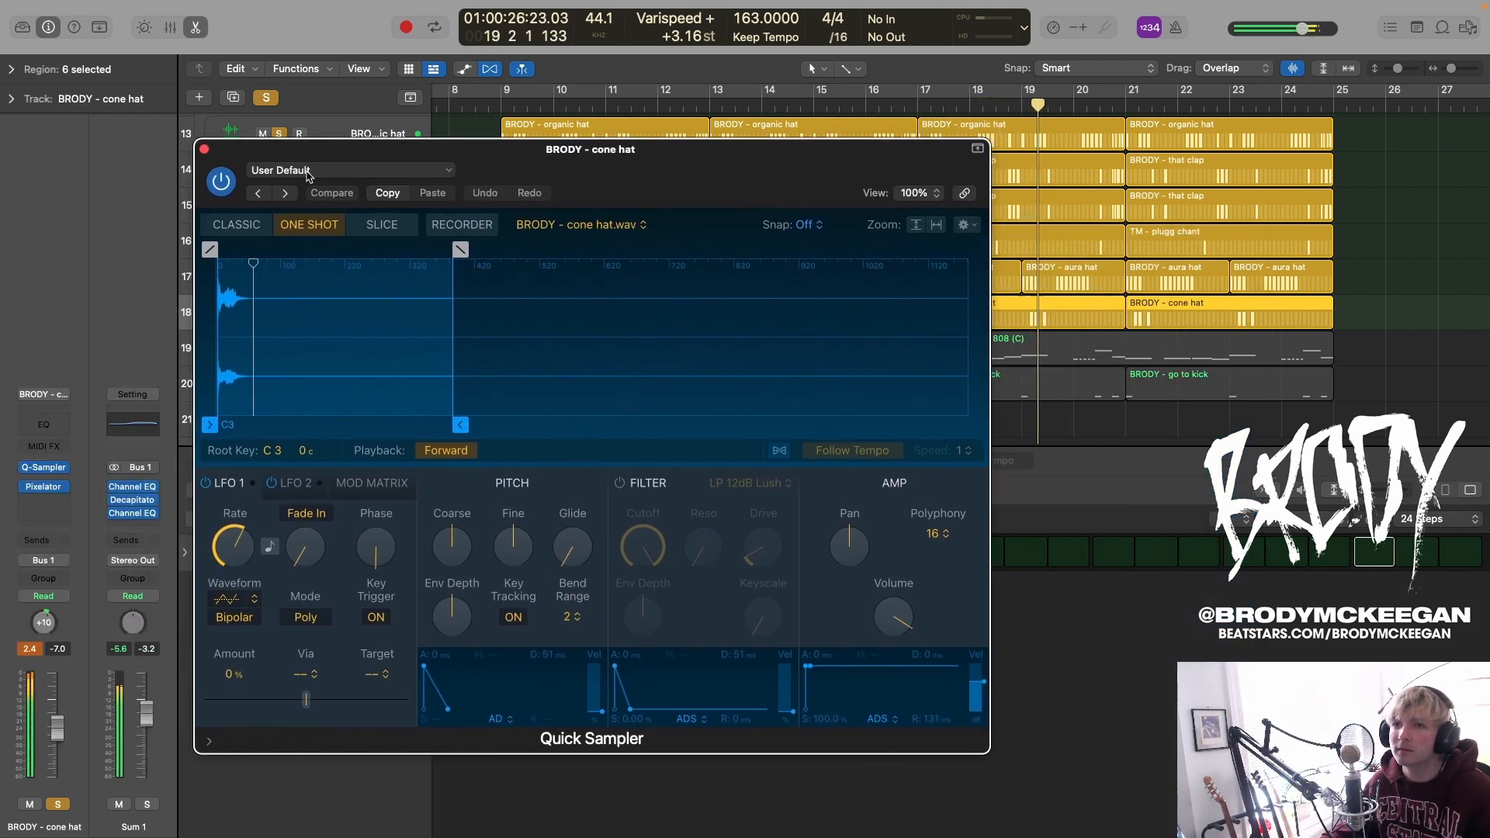
click(204, 149)
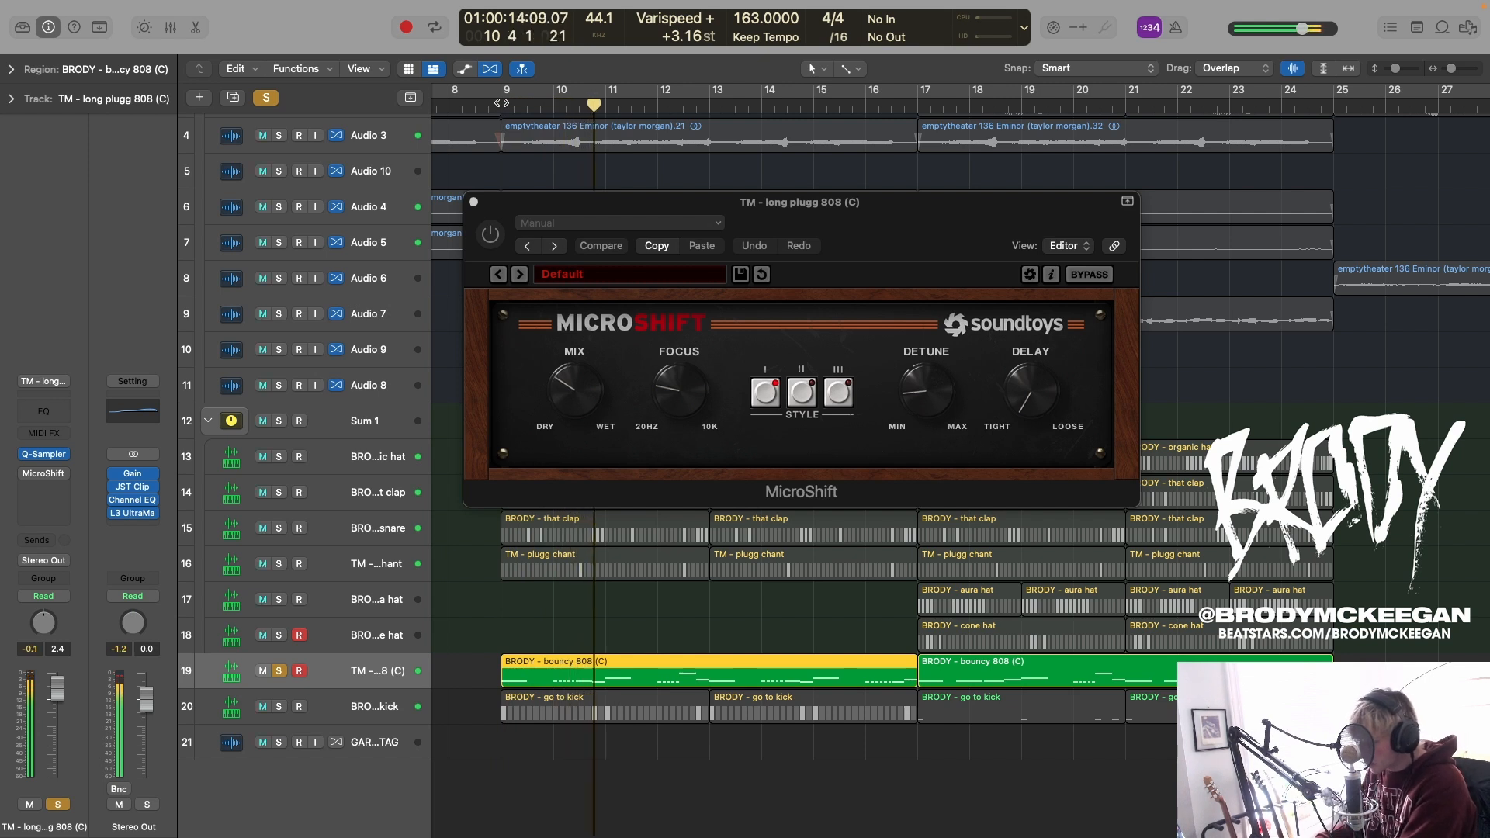
Step: Play the long plugg 808 with MicroShift widening toggled on and off, then unsolo for full drums
click(489, 235)
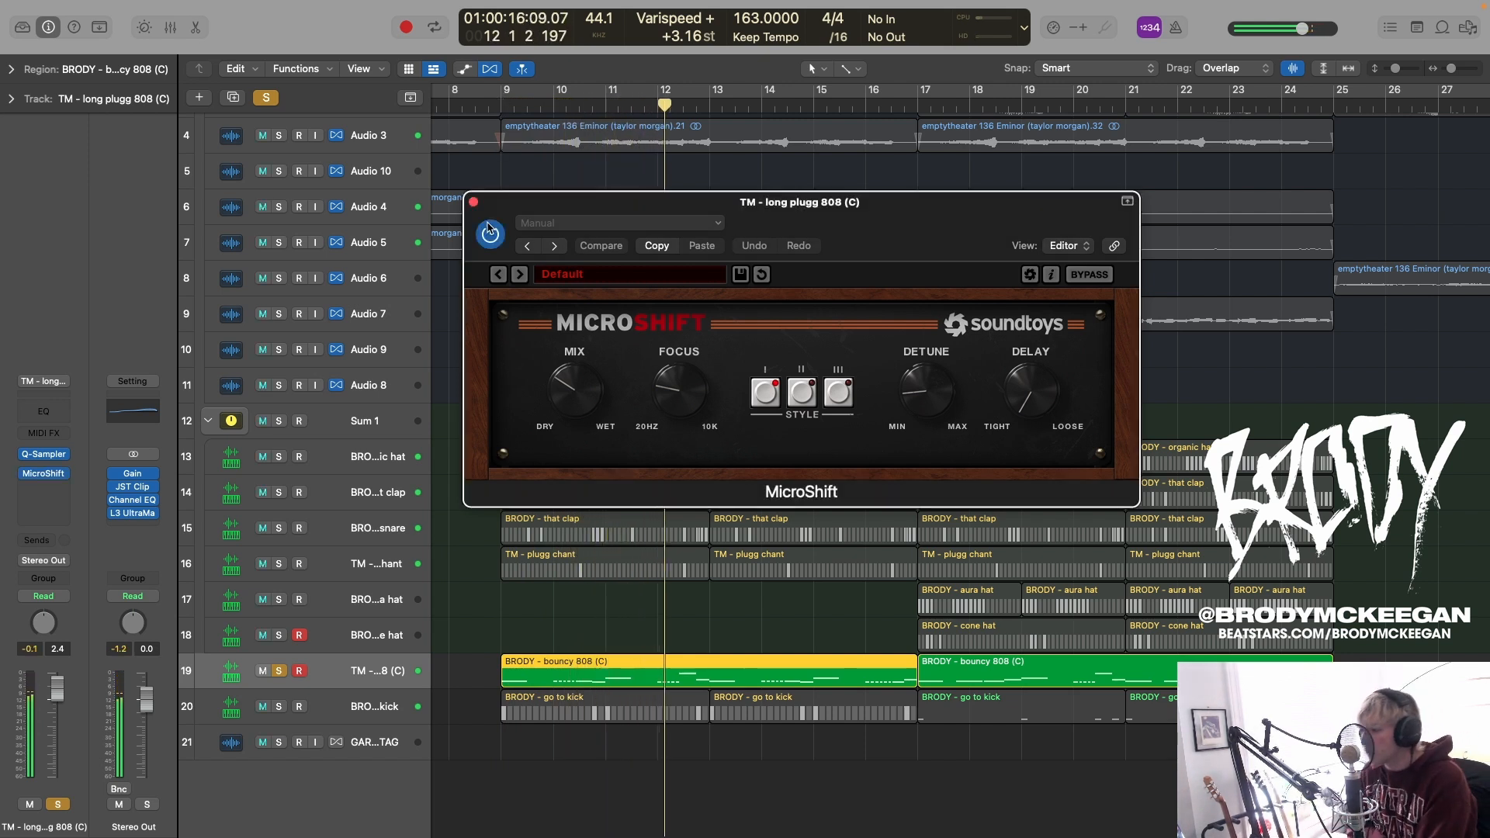
key(space)
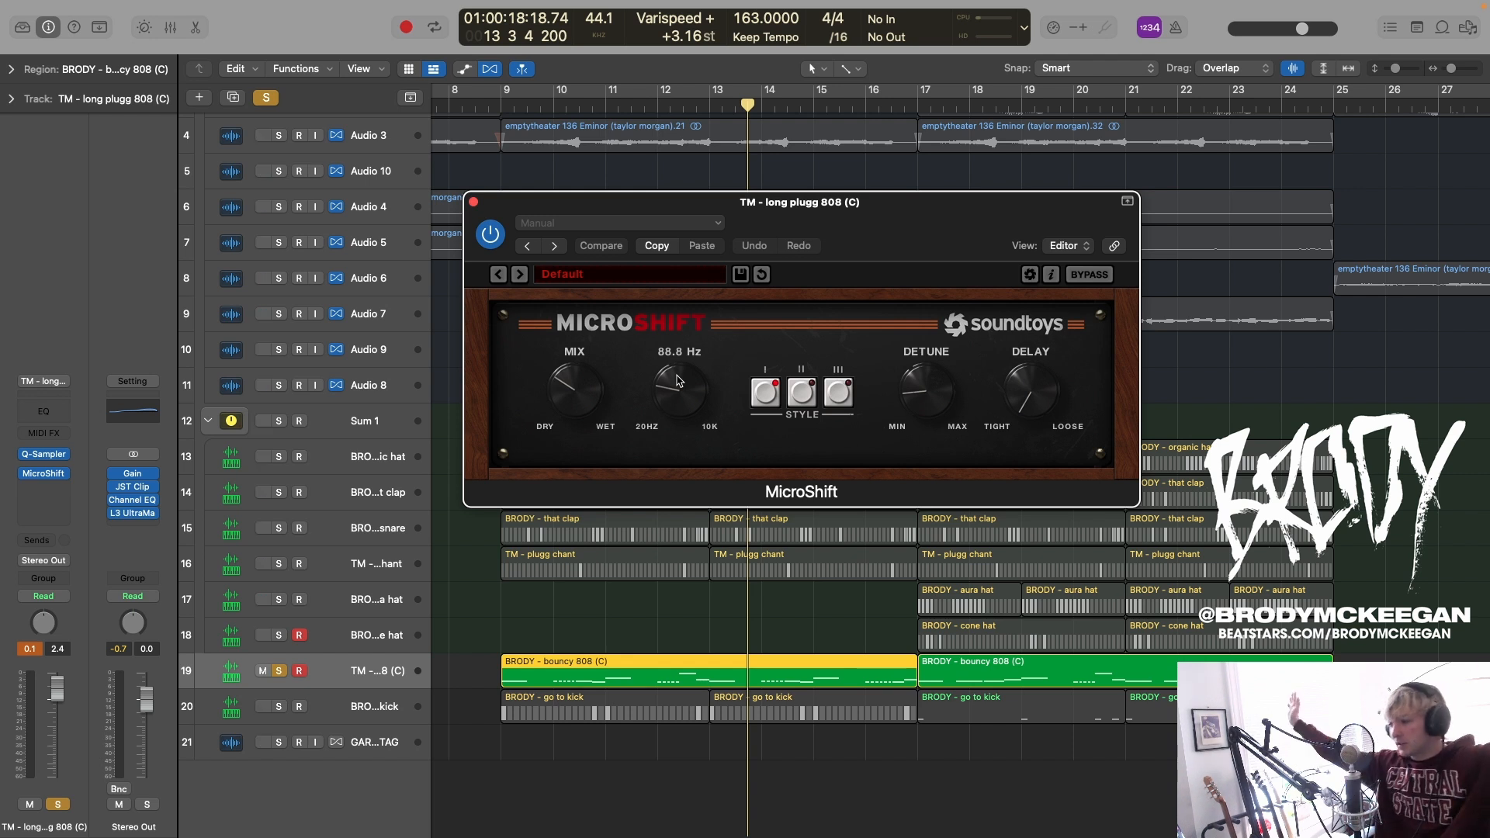
mouse_move(523, 385)
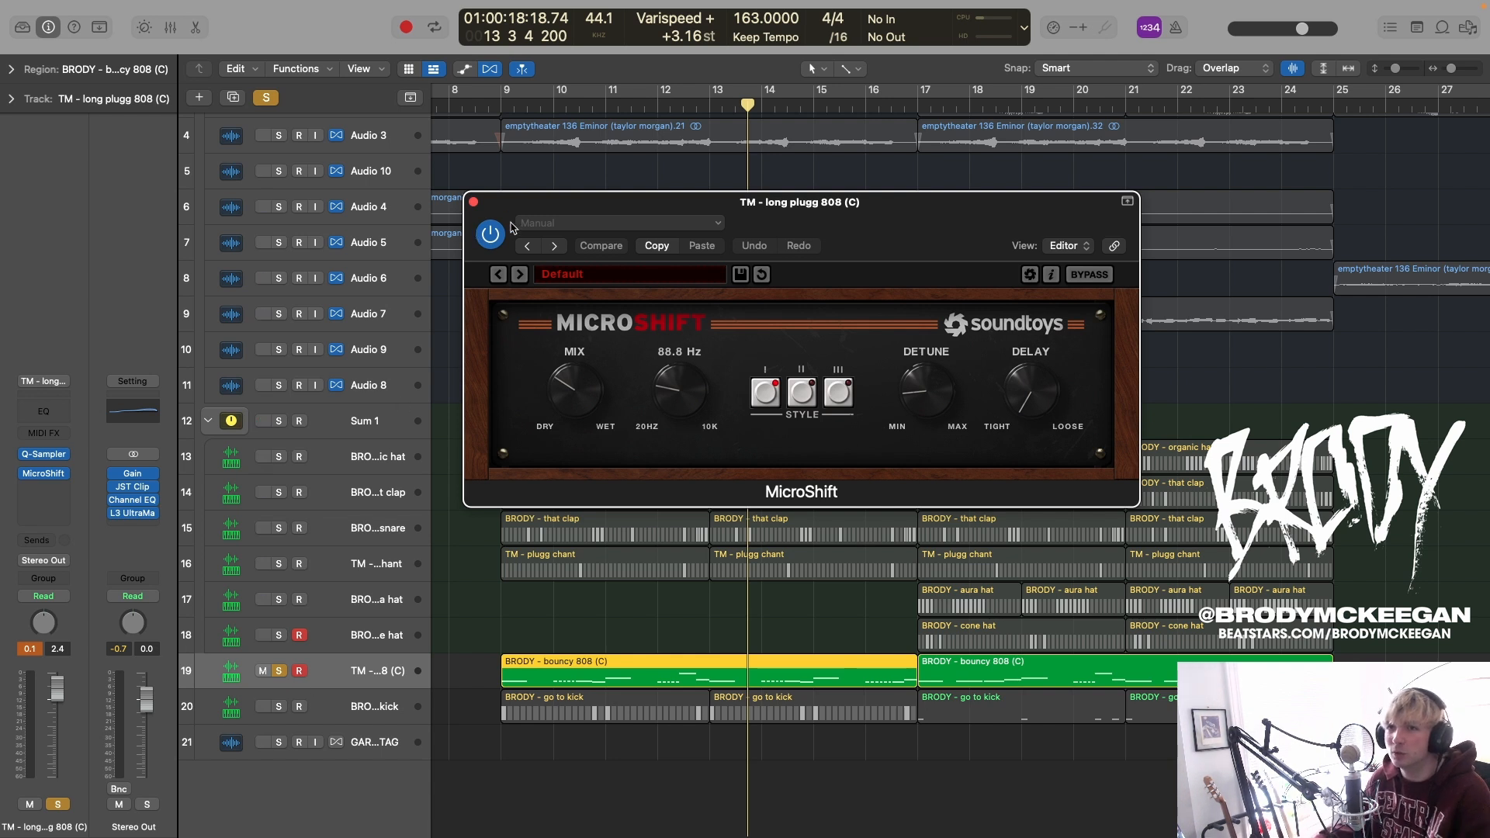
click(491, 235)
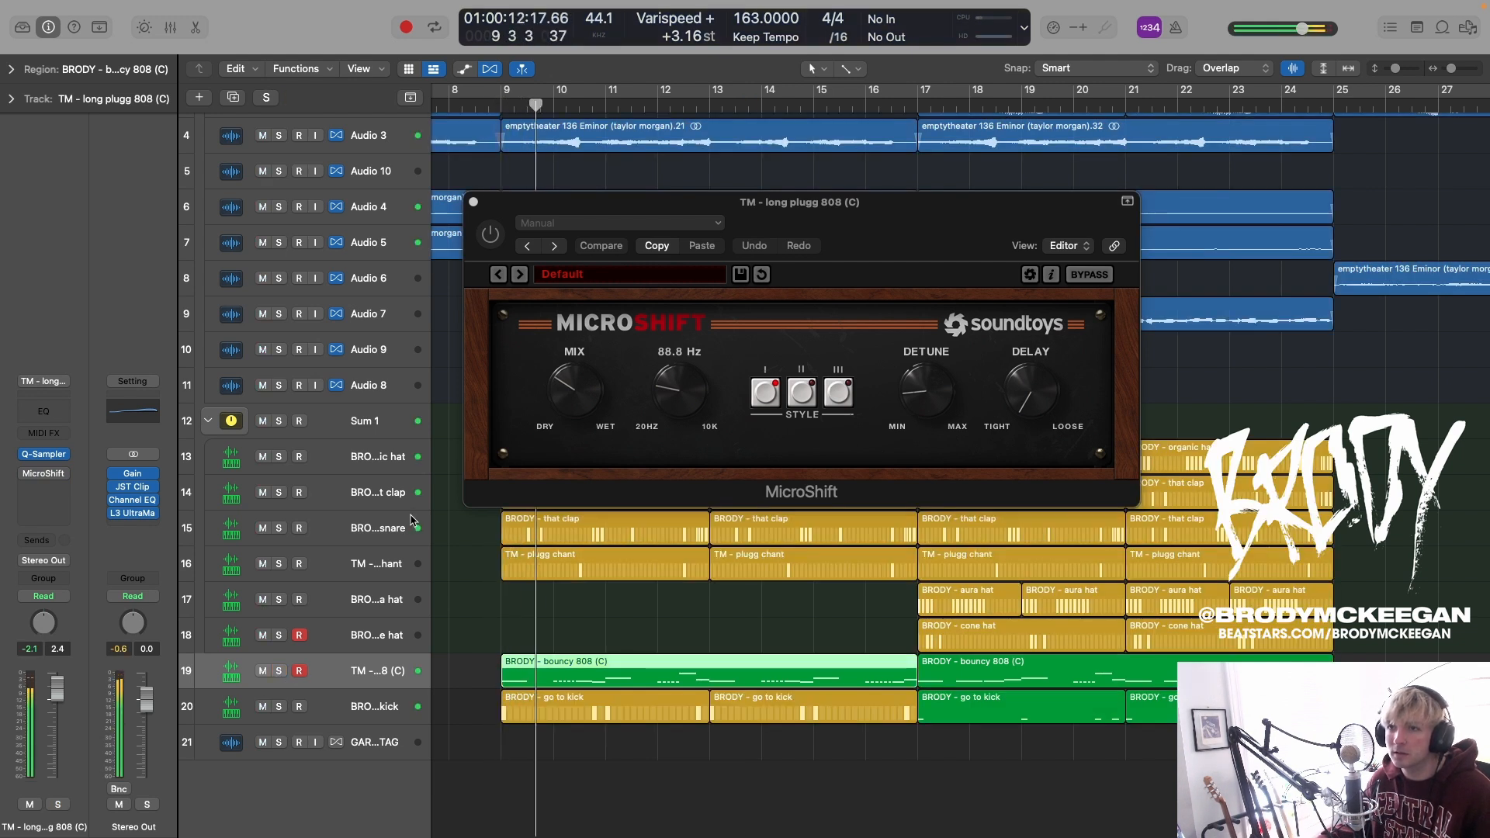
click(491, 235)
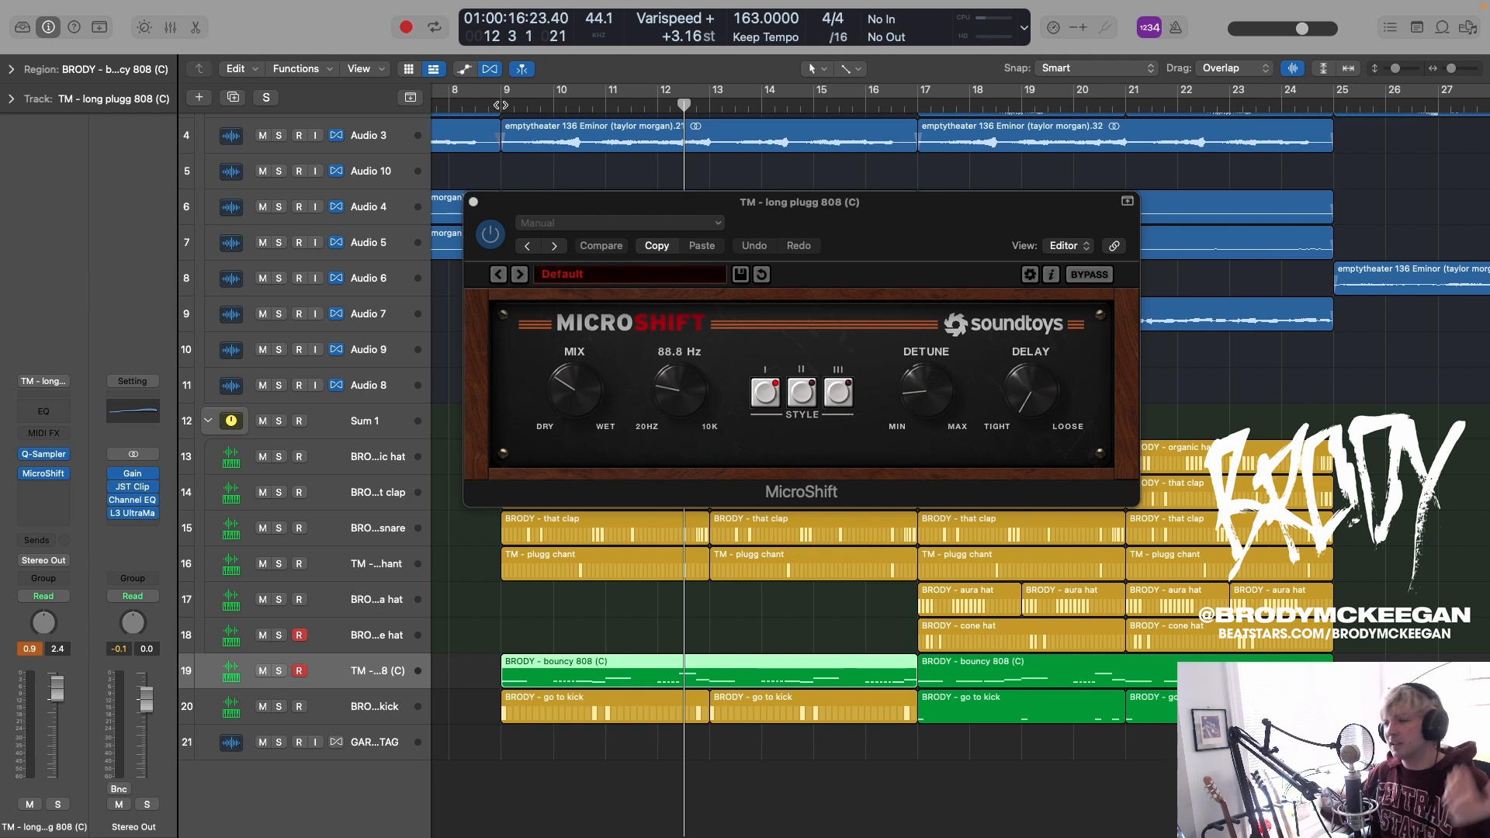
mouse_move(683, 464)
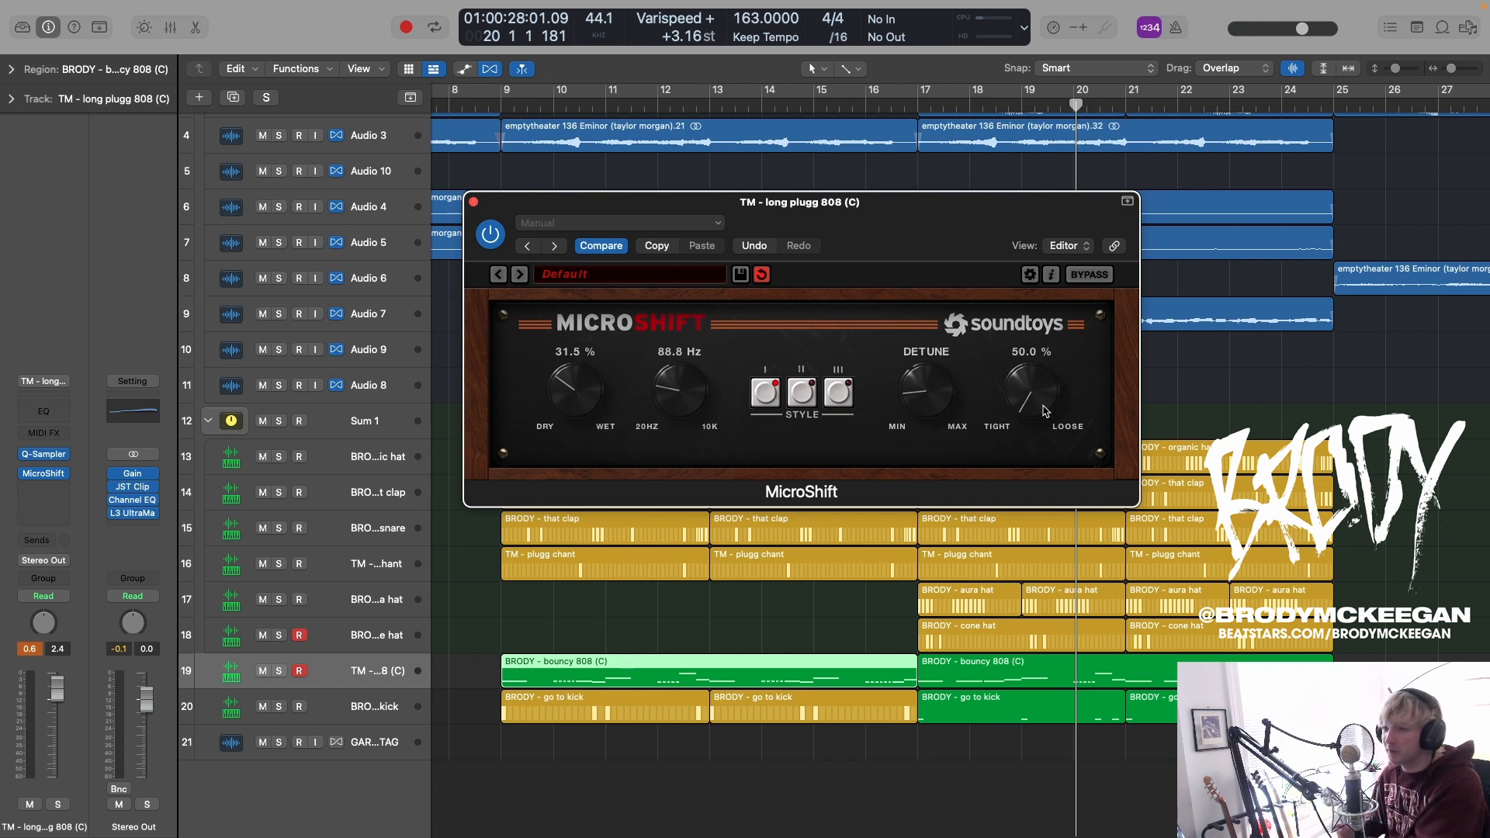
mouse_move(1044, 478)
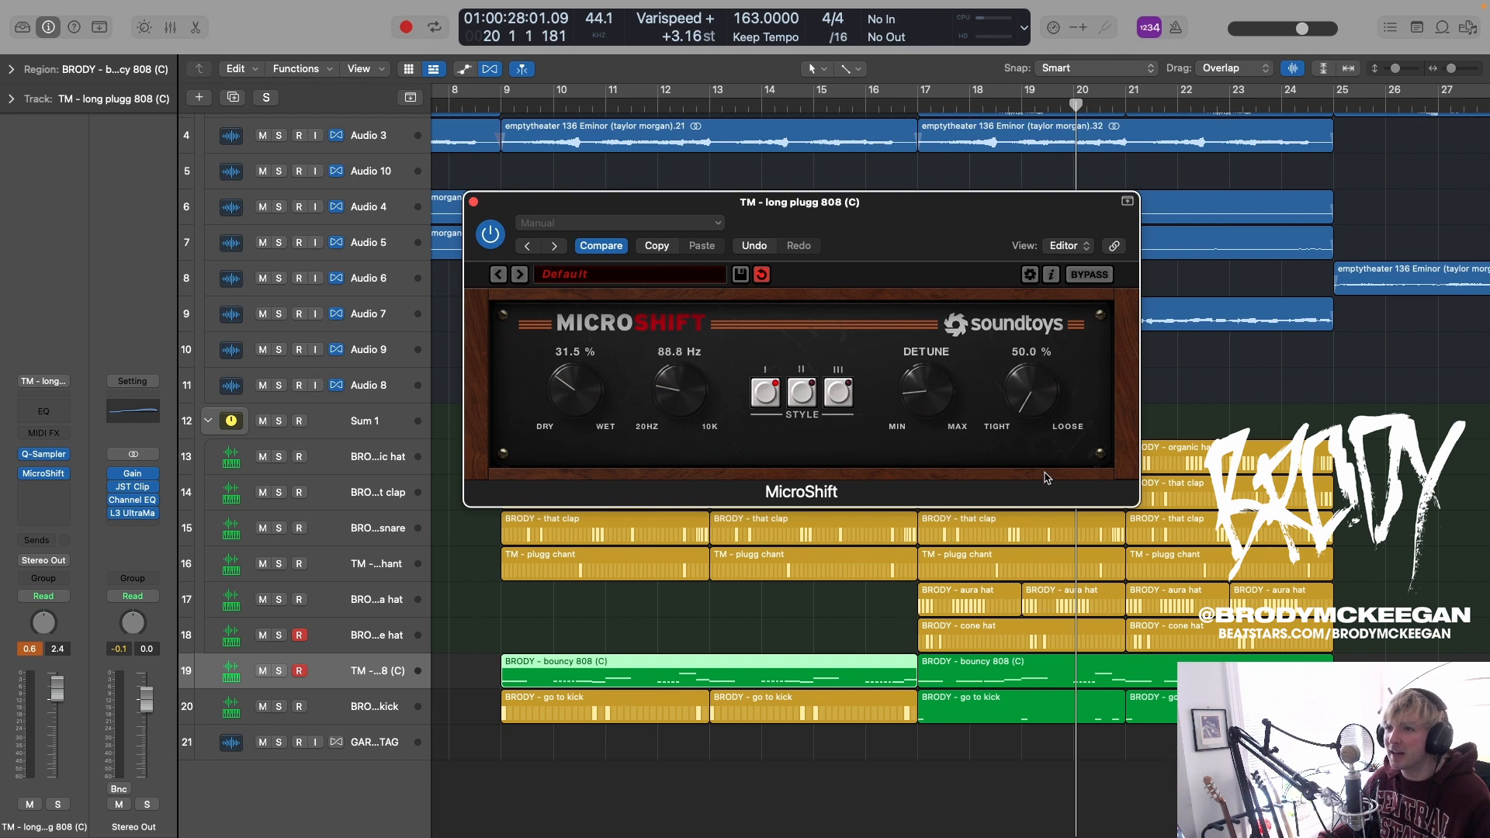
mouse_move(929, 391)
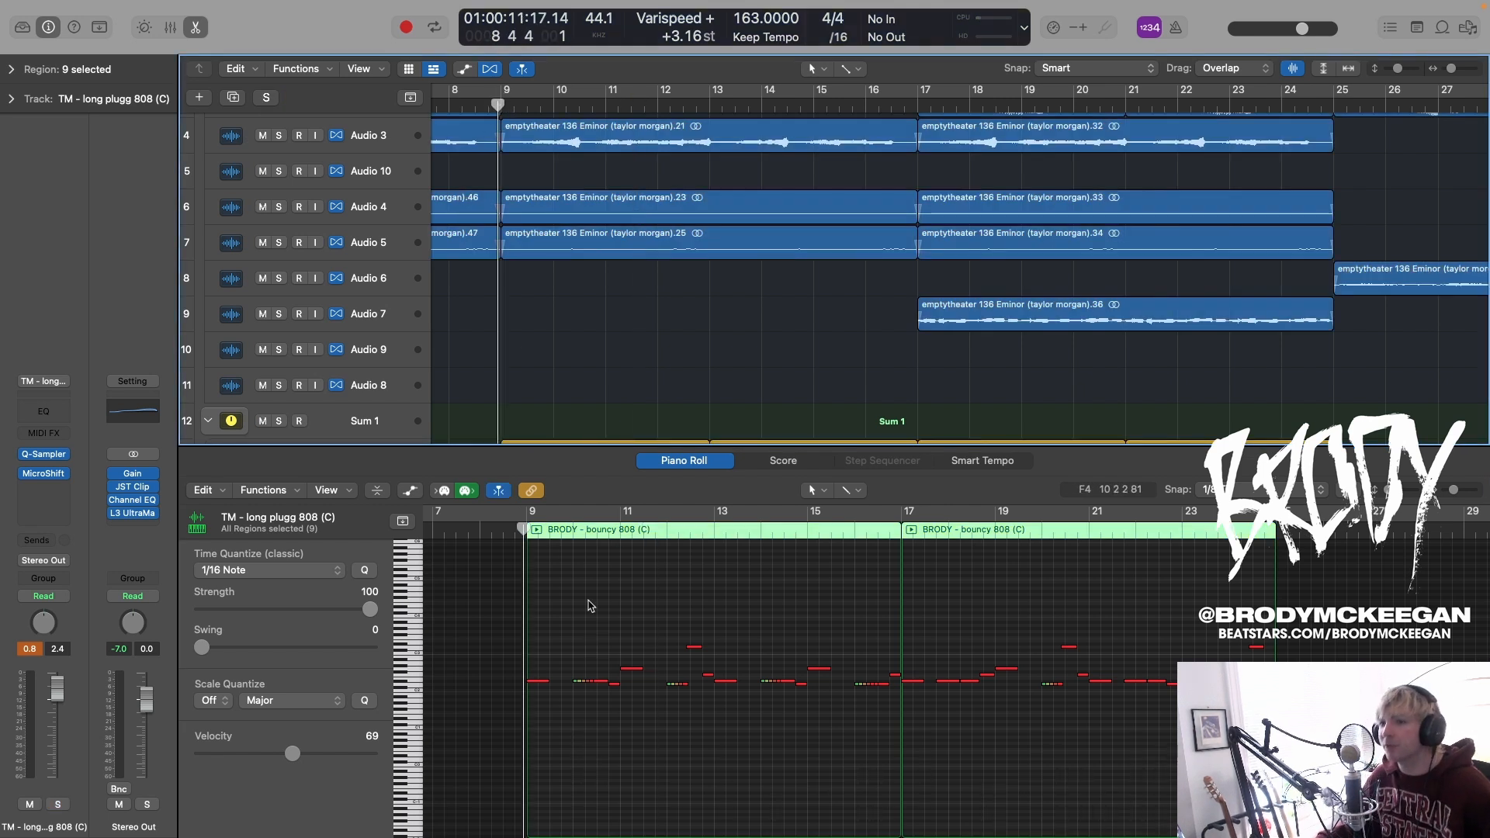
mouse_move(609, 599)
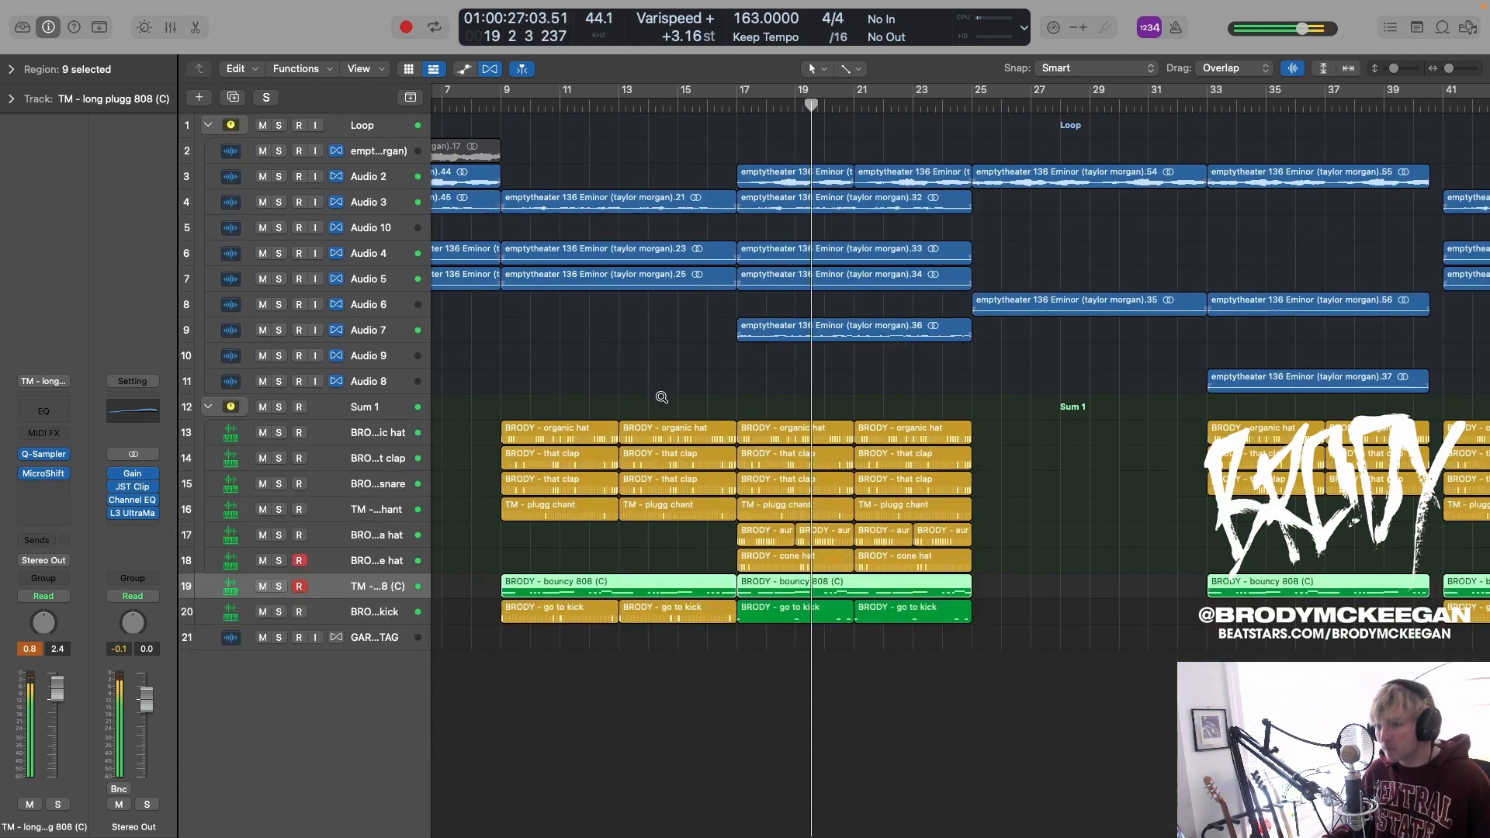
Step: Scroll the Tracks area right to later bars while the full arrangement plays
scroll(right, 3)
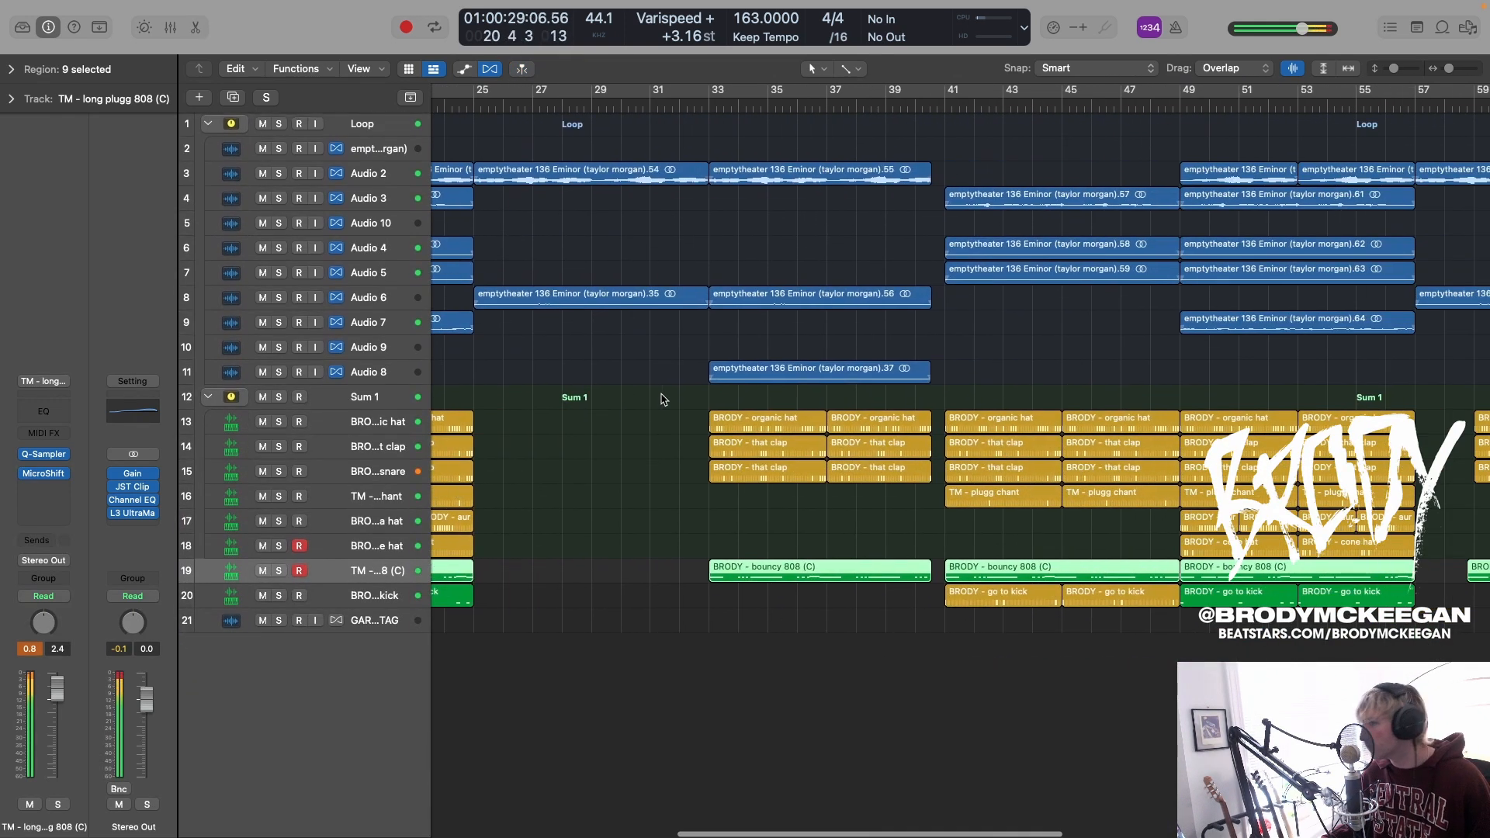